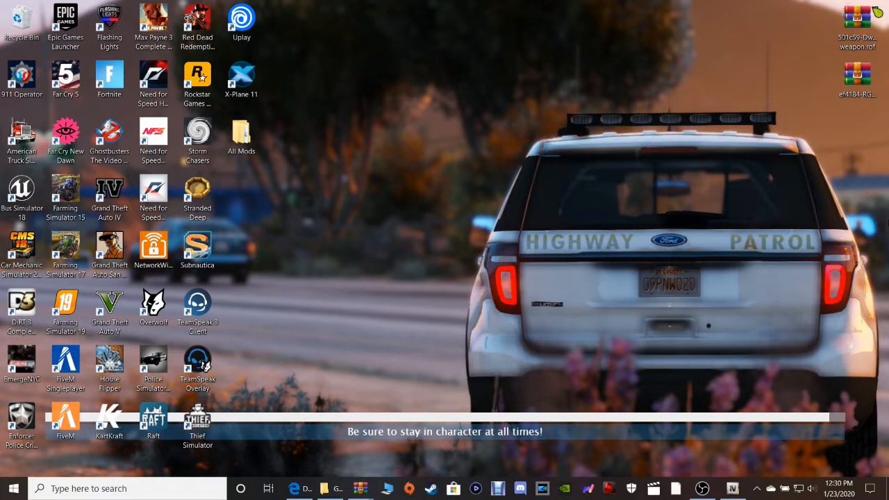
mouse_move(341, 458)
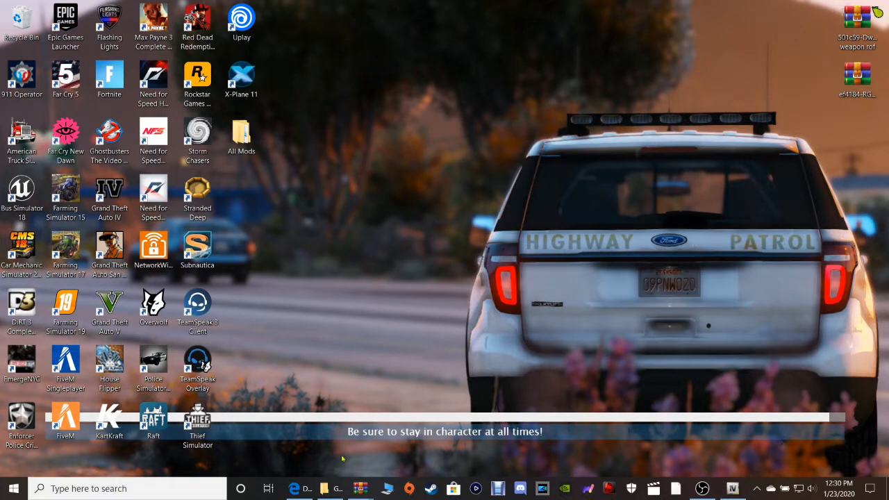
mouse_move(297, 488)
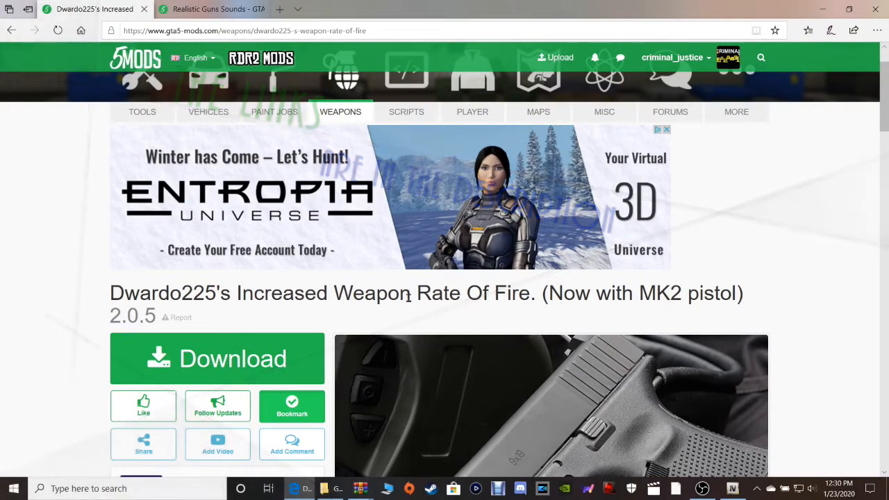
- Start the download of Dwardo225's Increased Weapon Rate Of Fire mod
scroll("down", 3)
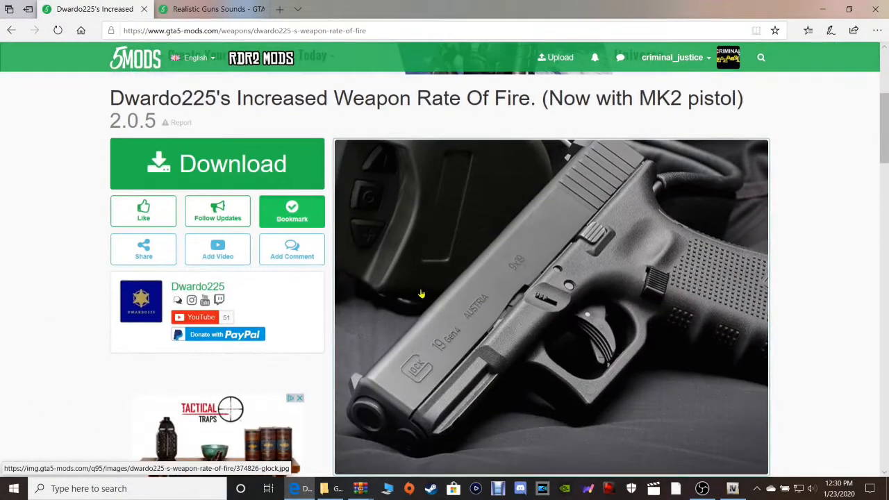
scroll("up", 3)
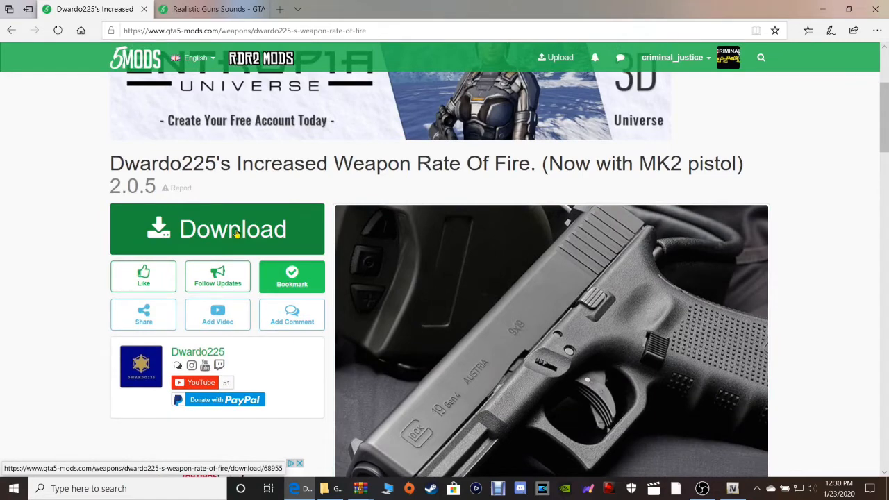
left_click(216, 228)
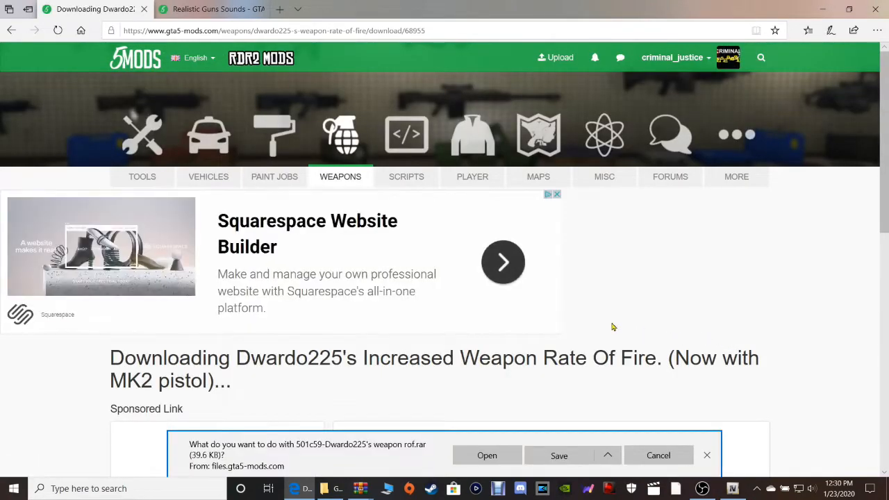
mouse_move(331, 447)
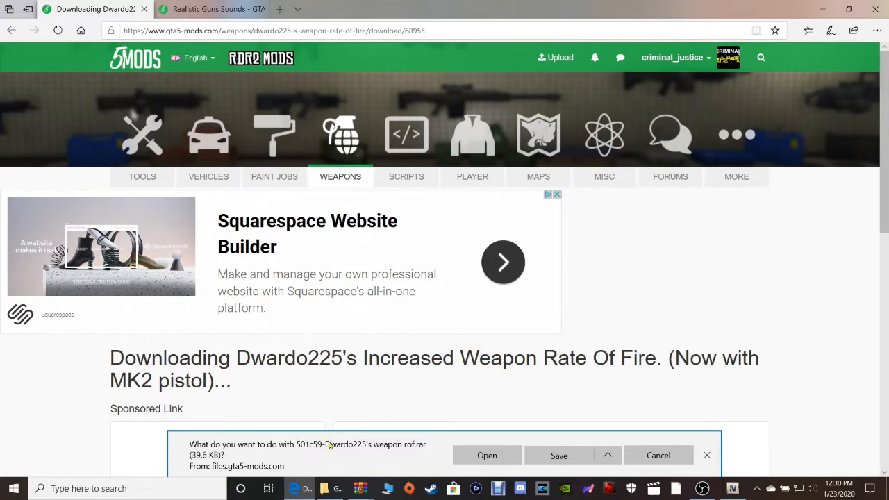
mouse_move(346, 450)
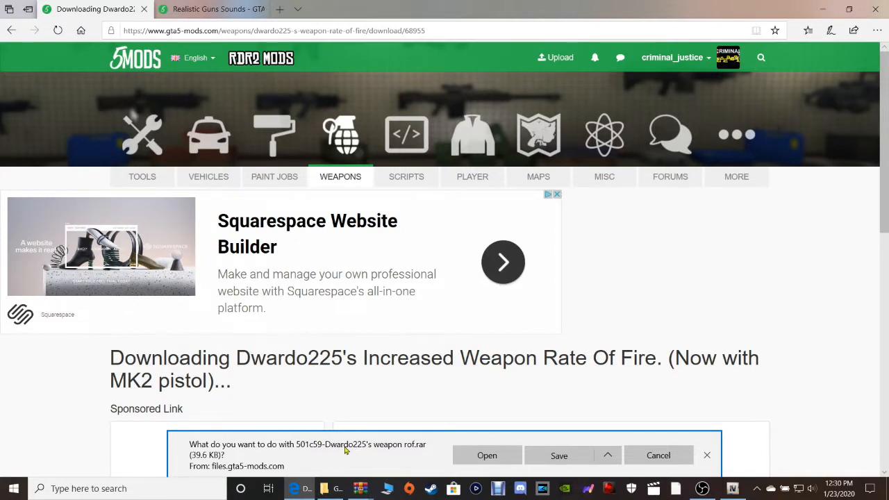
mouse_move(419, 451)
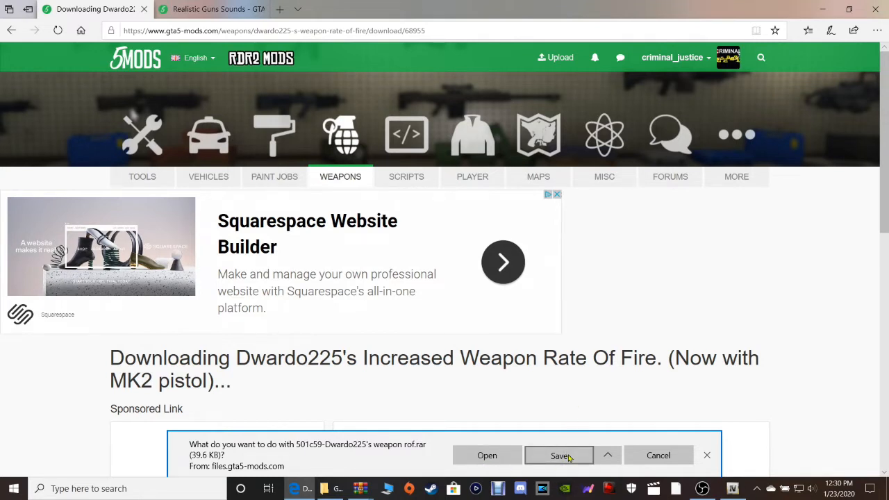
- Begin a Save As to the Desktop, then cancel since the archive already exists
left_click(608, 456)
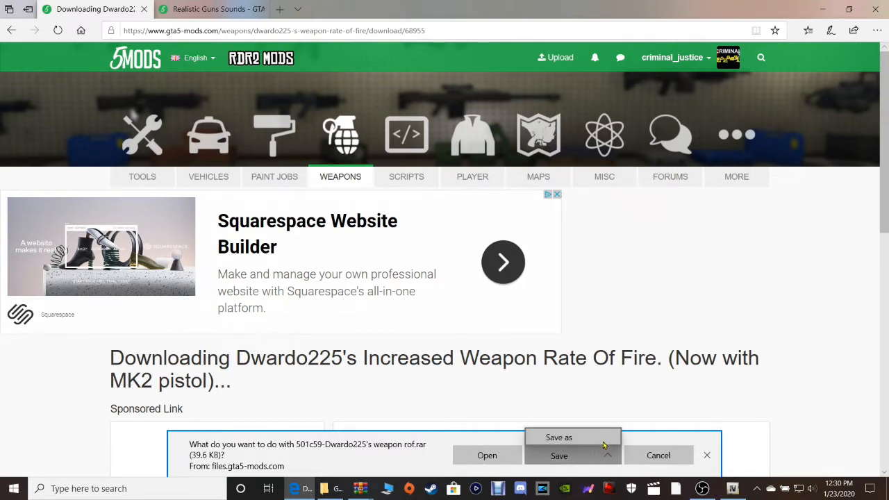
left_click(558, 436)
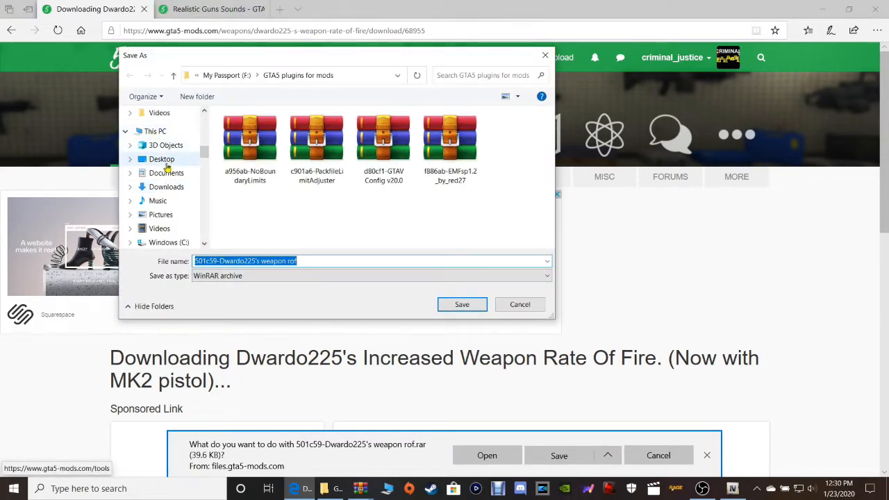
left_click(162, 158)
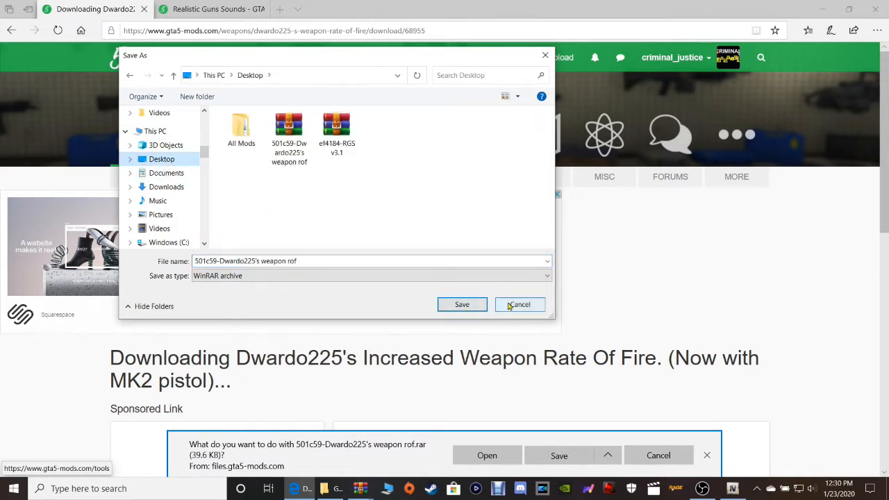
left_click(519, 304)
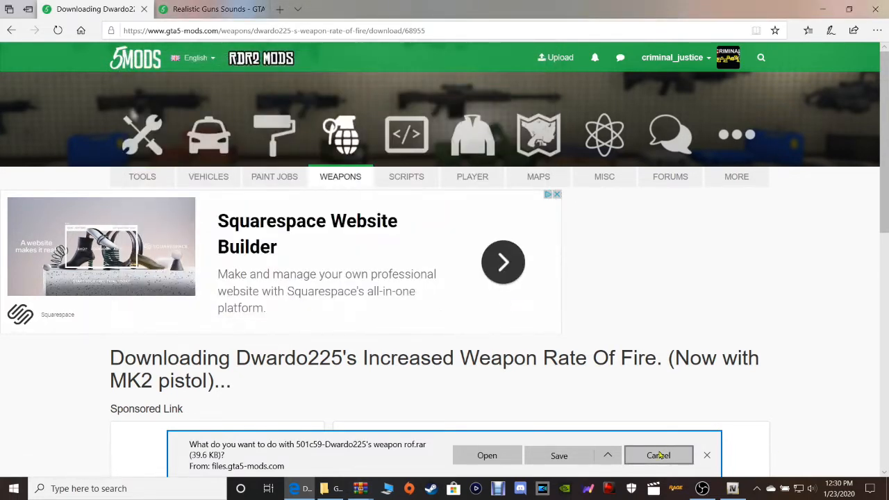
left_click(658, 456)
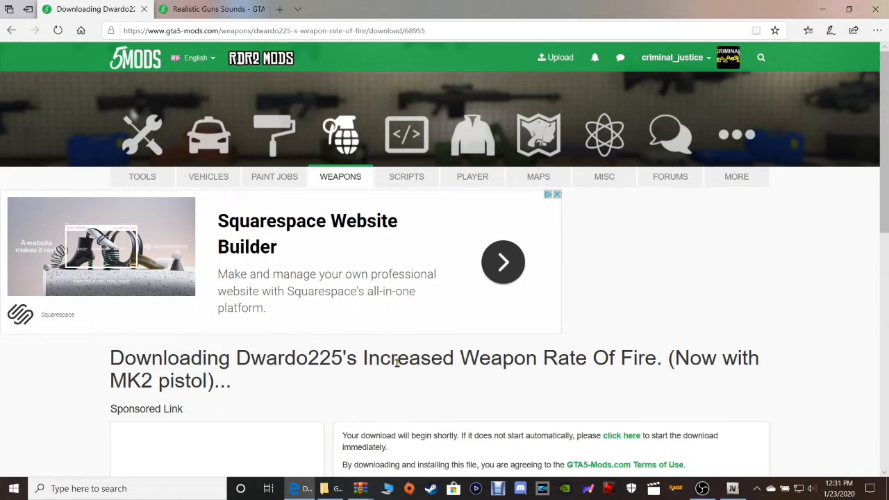
mouse_move(50, 156)
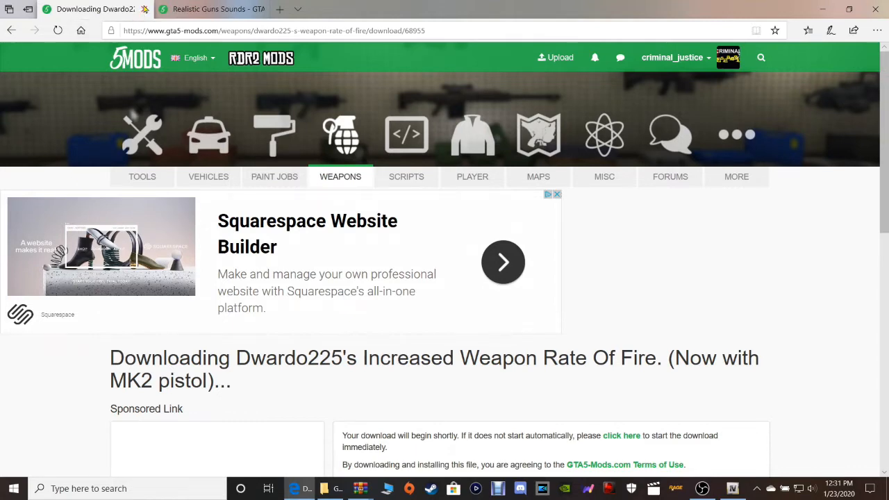
- Download the Realistic Guns Sounds 3.1 archive (144 MB) and save it to the computer
left_click(209, 9)
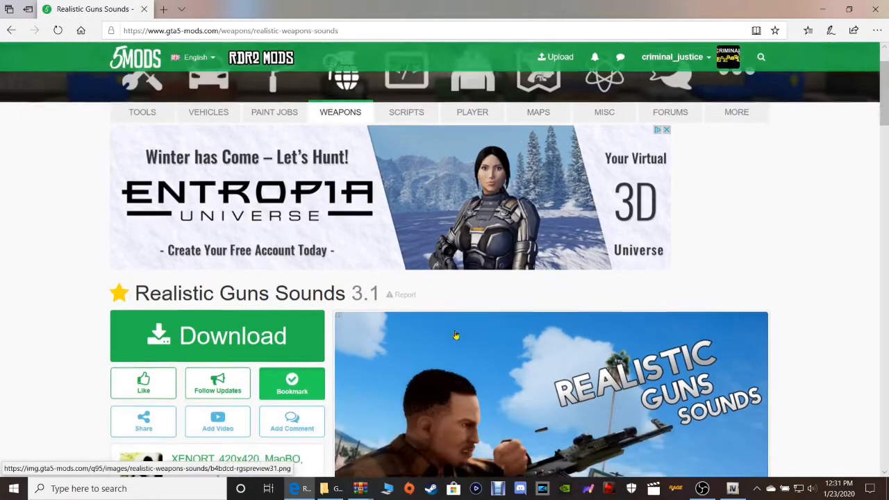
scroll("down", 3)
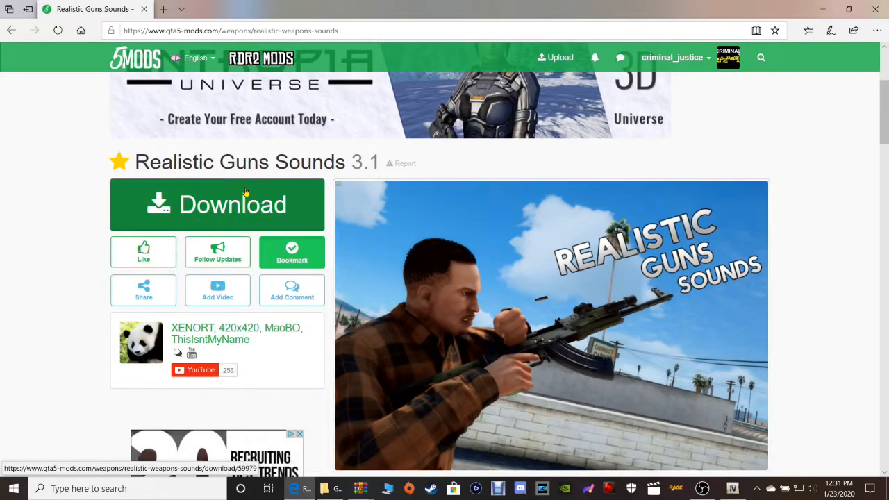
left_click(233, 204)
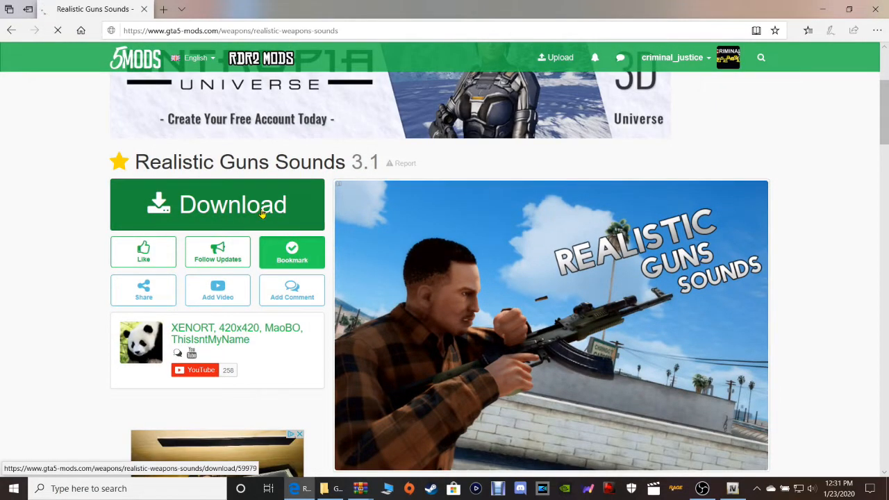
left_click(217, 204)
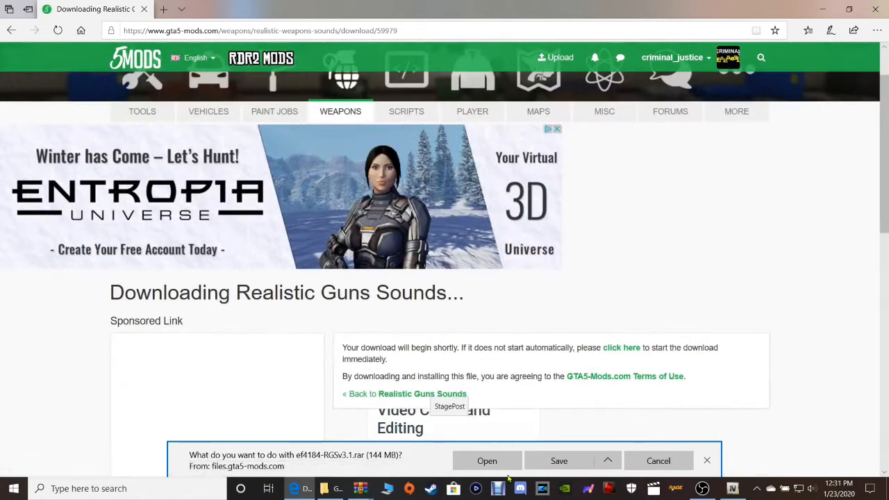
mouse_move(558, 461)
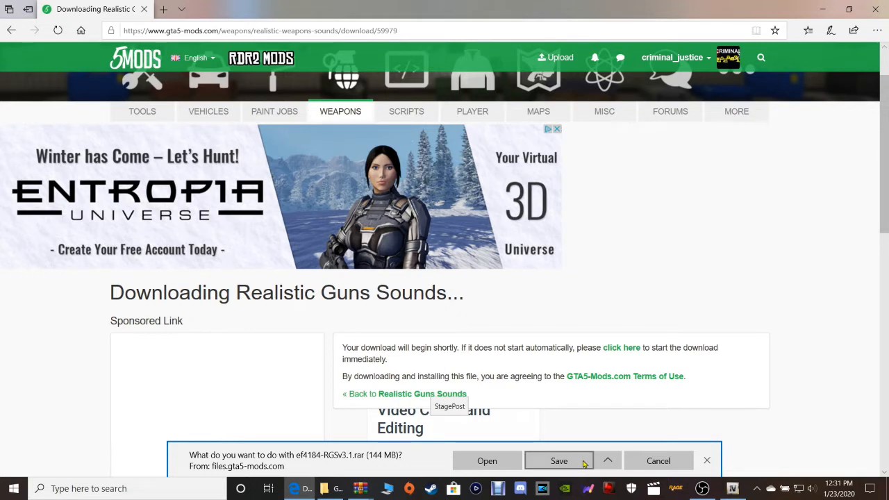
left_click(607, 461)
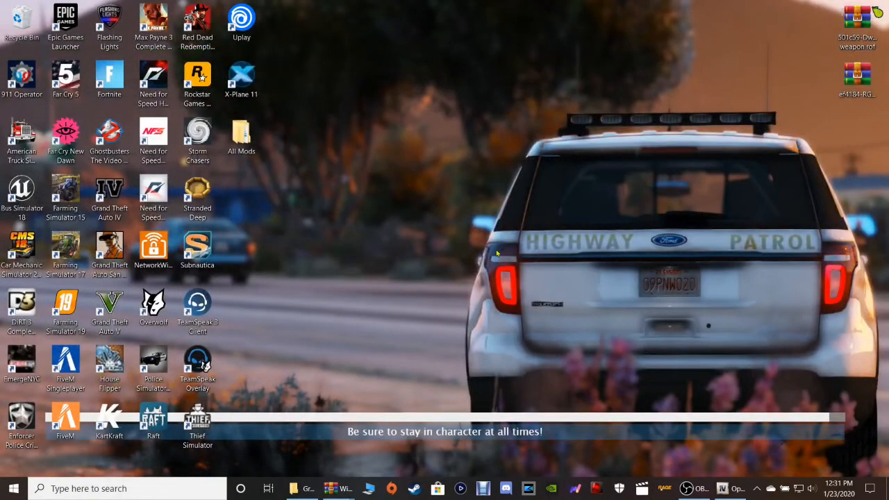
mouse_move(294, 489)
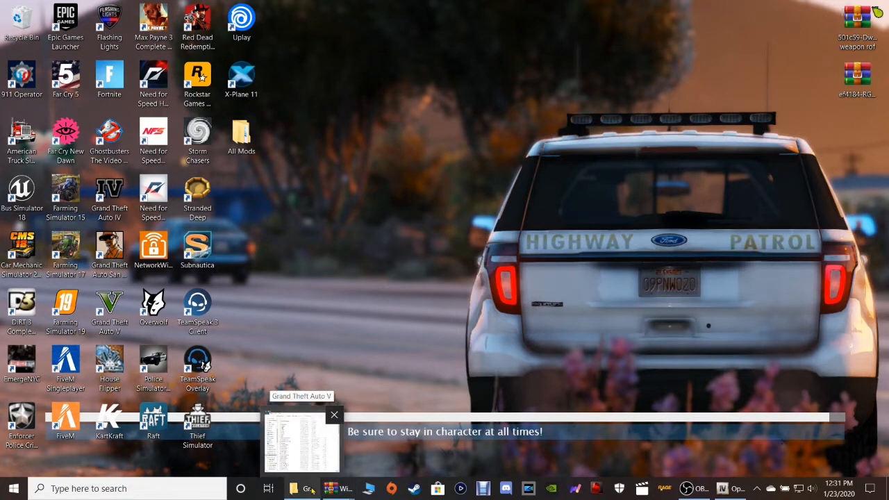
- Restore the OpenIV window showing the GTA V folder from the taskbar
left_click(303, 441)
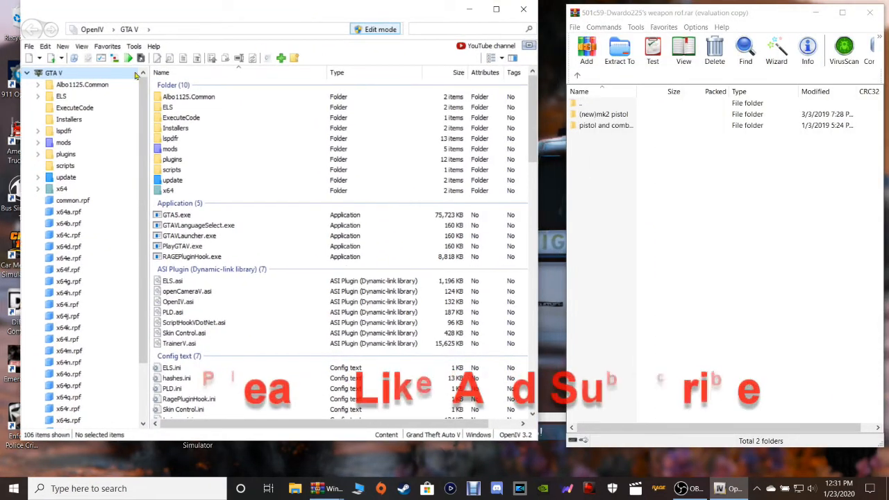
- Jump via Favorites to the ai folder inside the mods copy of update.rpf
left_click(107, 45)
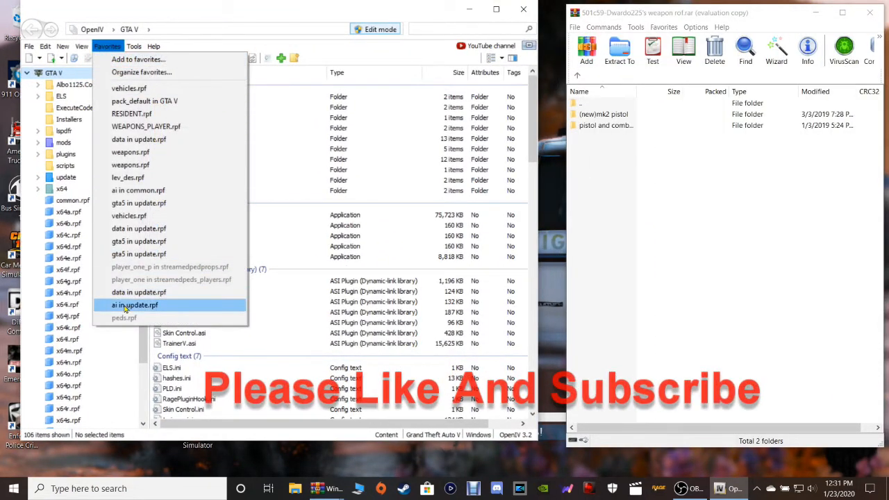
left_click(134, 306)
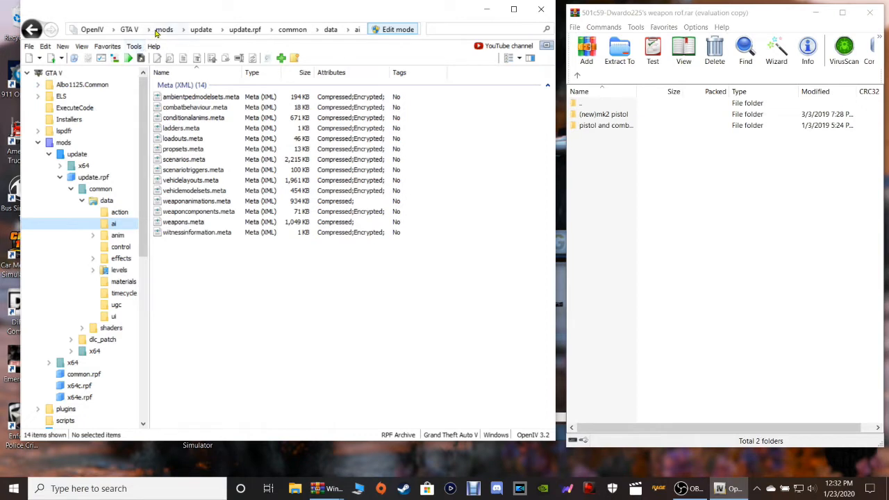
mouse_move(164, 31)
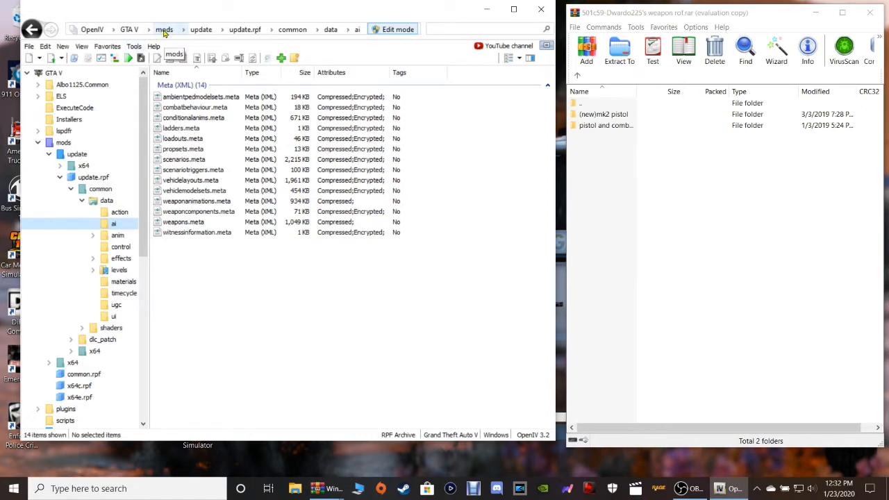
mouse_move(200, 29)
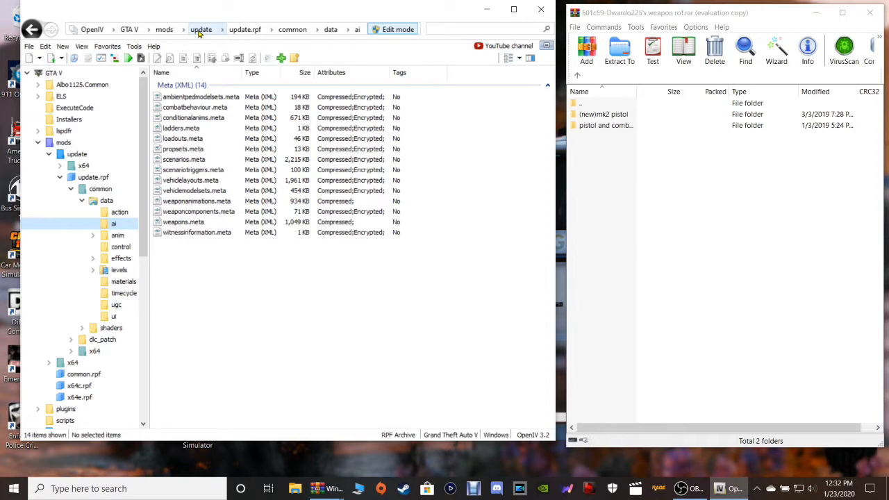
mouse_move(244, 29)
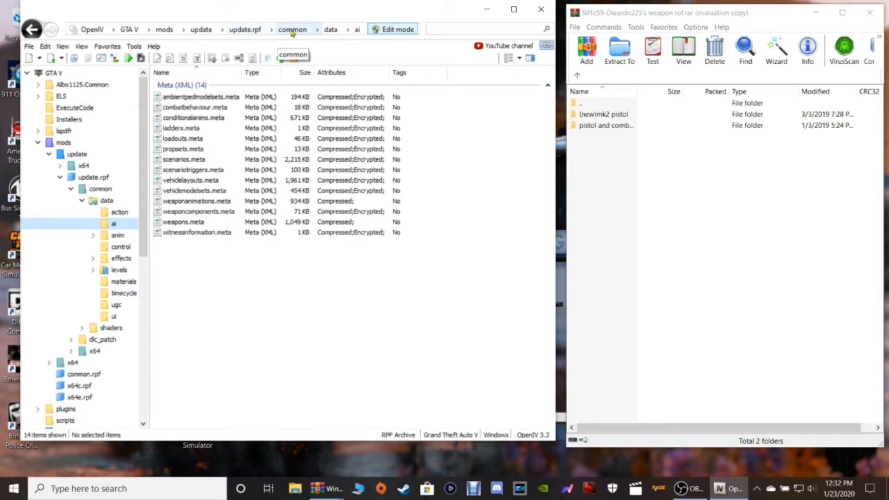
mouse_move(314, 34)
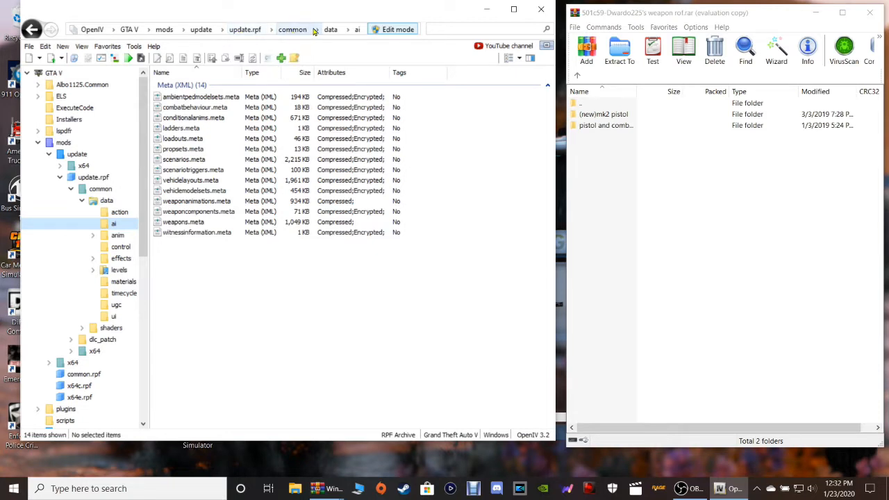
mouse_move(331, 29)
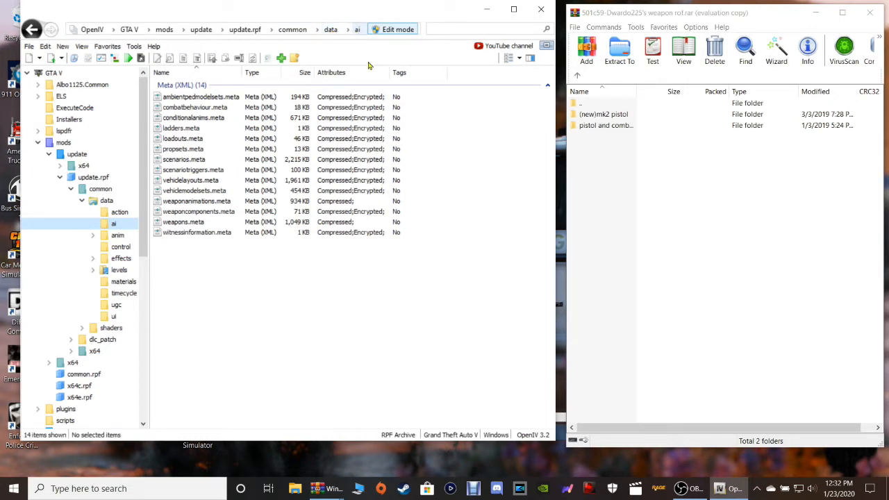
mouse_move(558, 250)
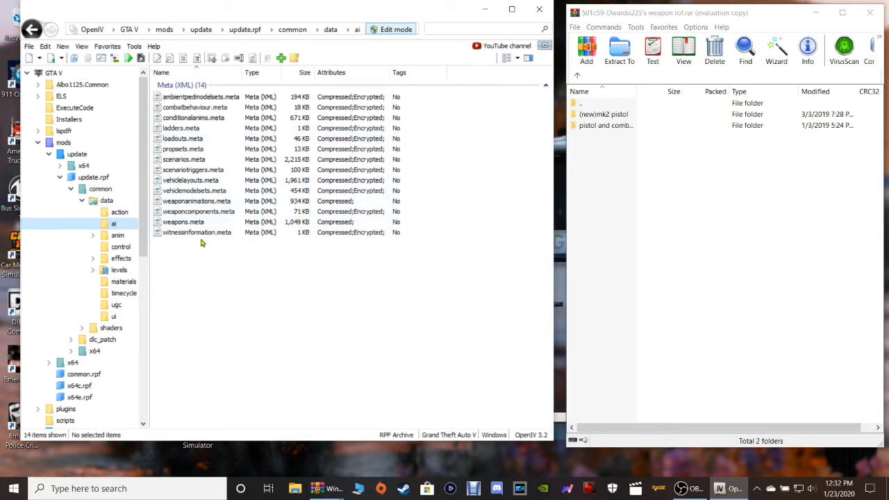
- Add the current folder as favourite 'ai in update.rpf' and jump back to it
left_click(107, 46)
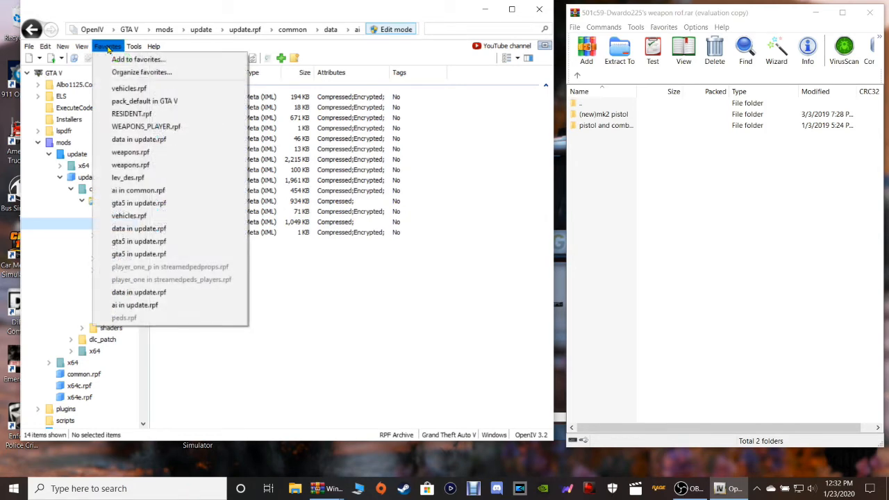
mouse_move(138, 58)
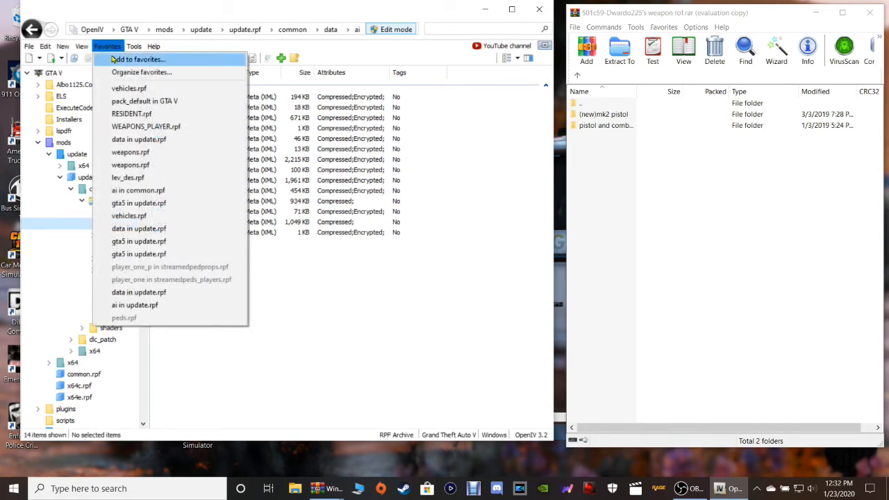
left_click(137, 58)
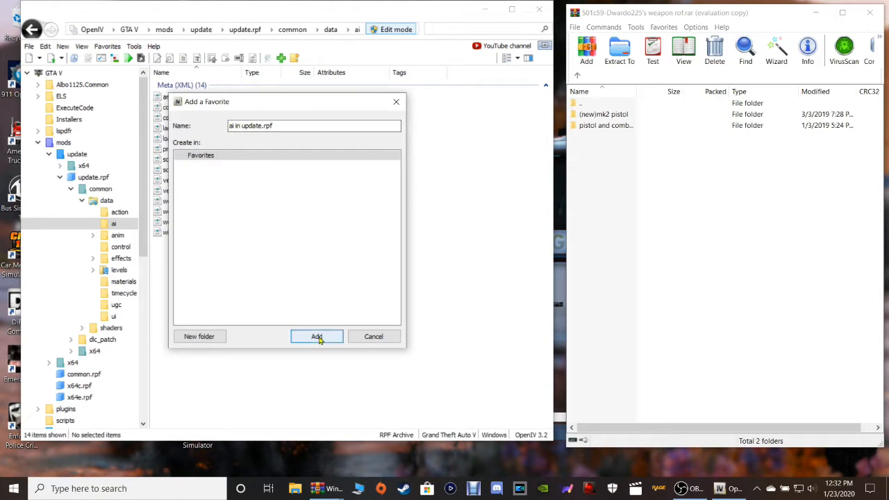
left_click(317, 336)
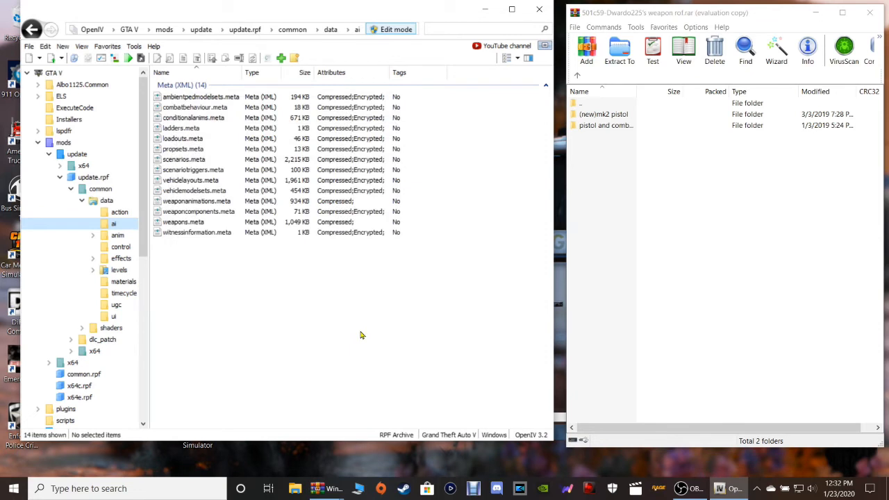
left_click(107, 46)
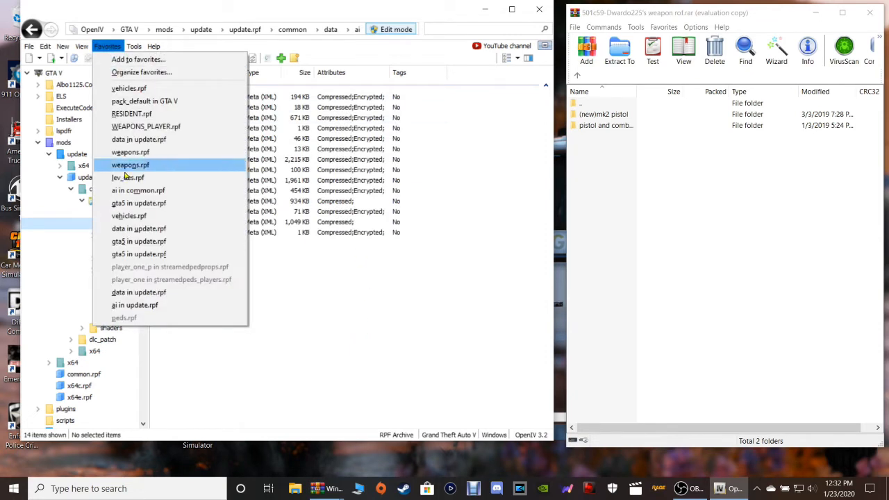
mouse_move(136, 306)
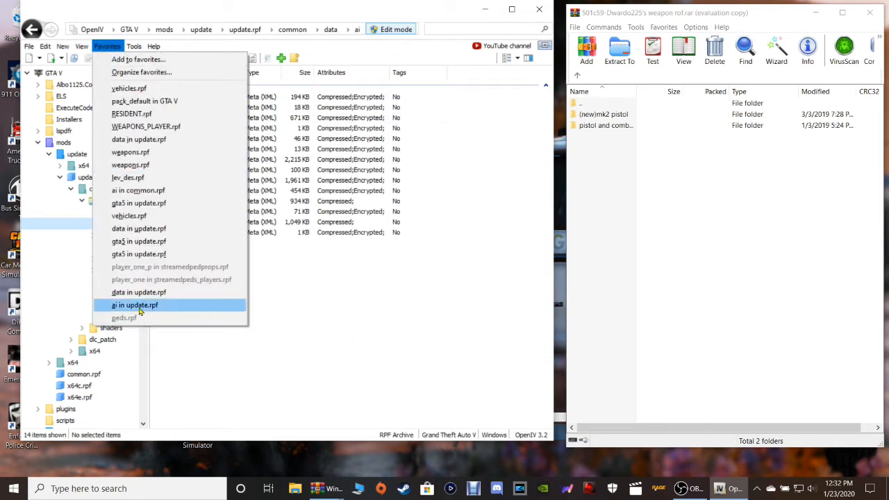
left_click(135, 305)
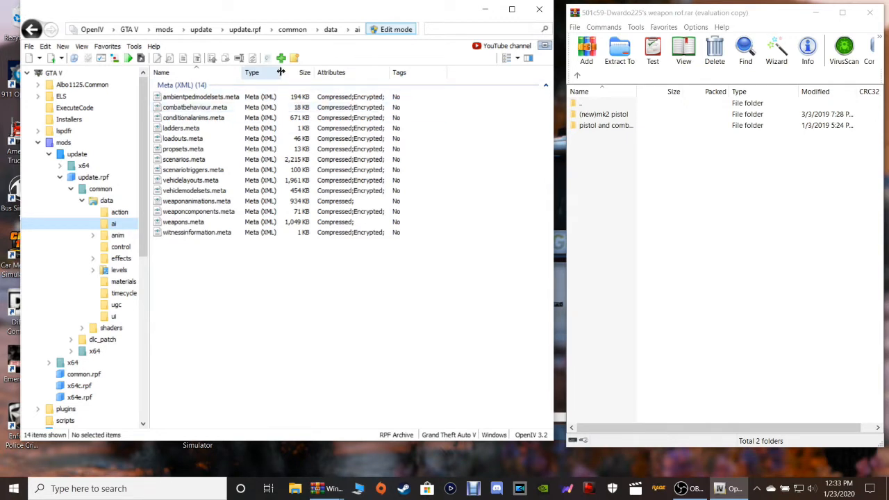
mouse_move(633, 189)
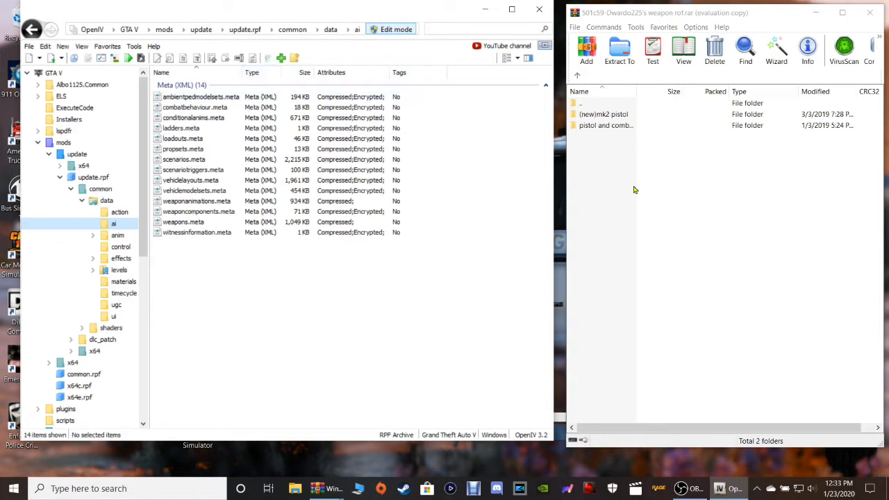
mouse_move(604, 130)
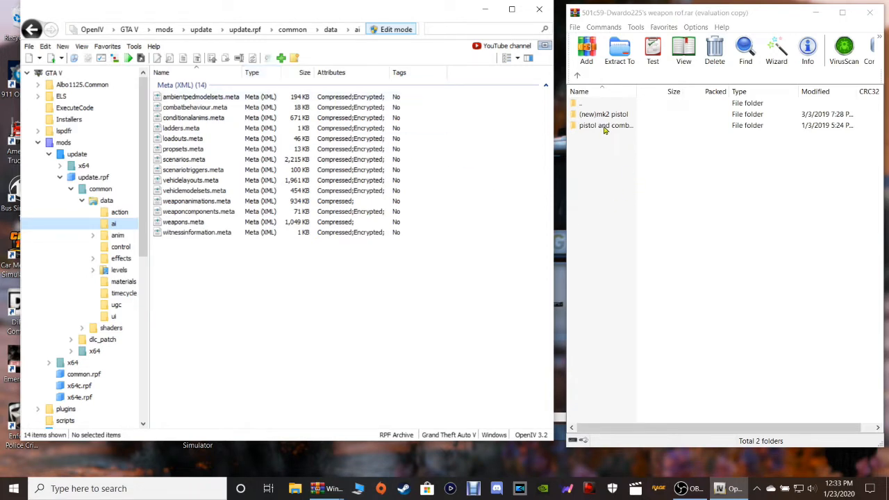
- Enter the 'pistol and combat pistol' folder of the rate-of-fire archive in WinRAR
left_click(603, 114)
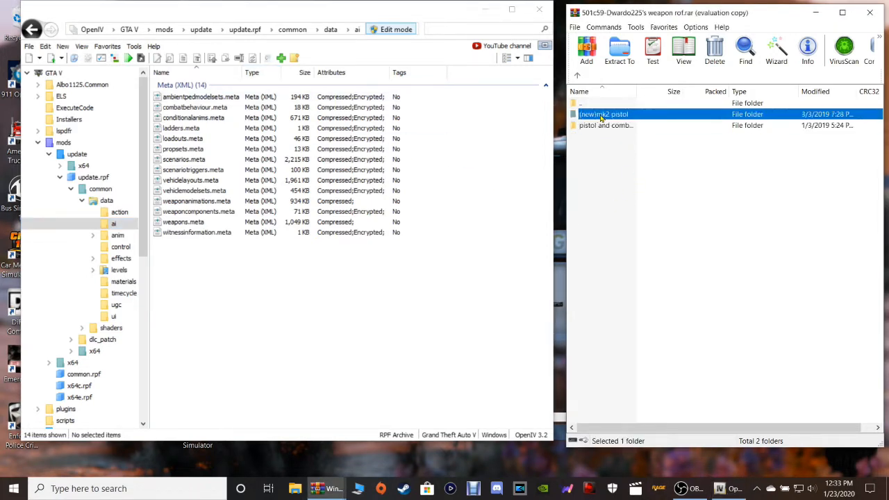
mouse_move(598, 125)
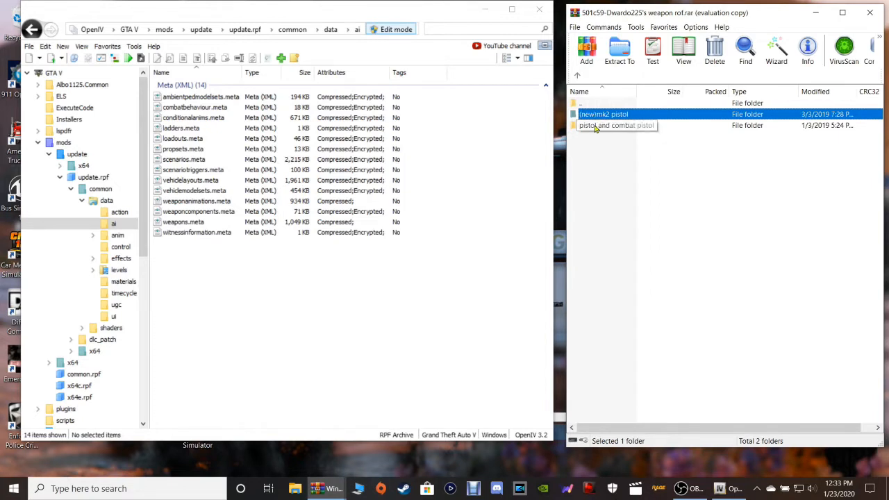
left_click(616, 125)
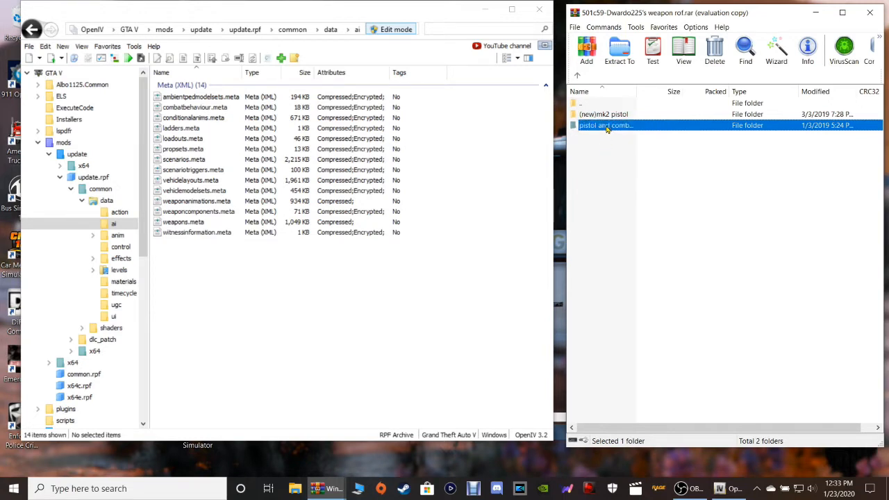
double_click(604, 125)
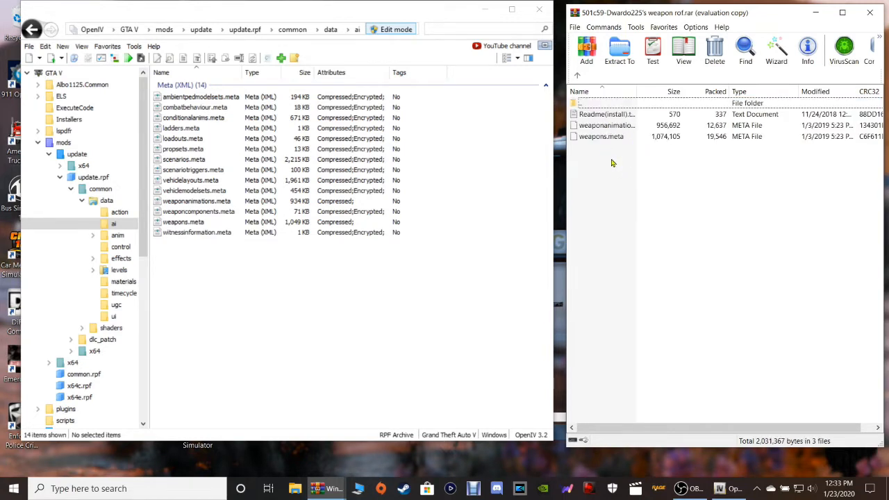
mouse_move(607, 169)
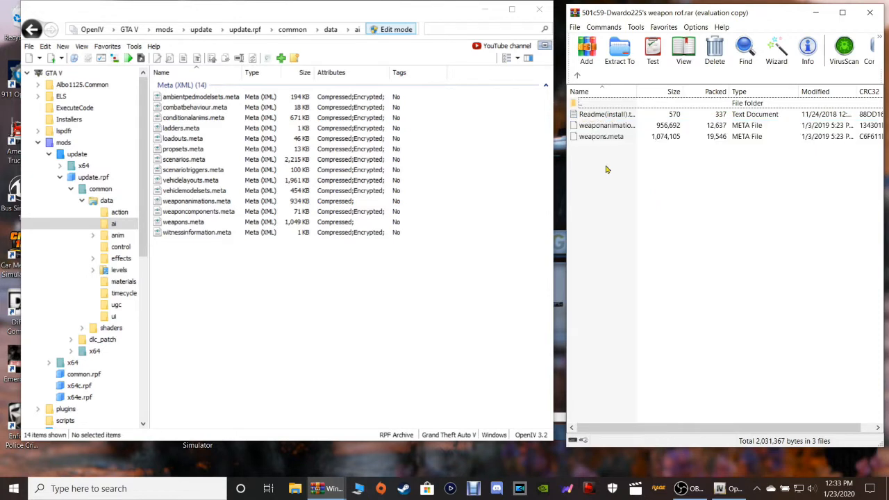
- Overwrite the ai folder's weaponanimations.meta with the mod's version from the archive
left_click(604, 125)
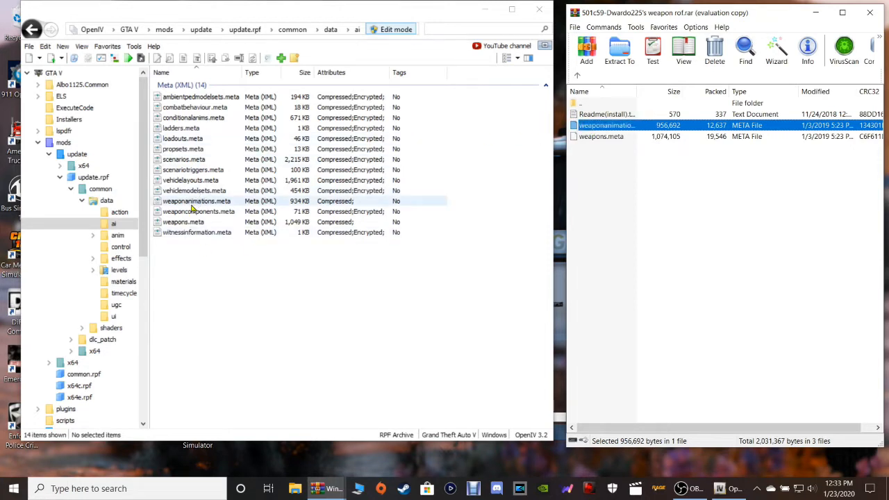
left_click(197, 200)
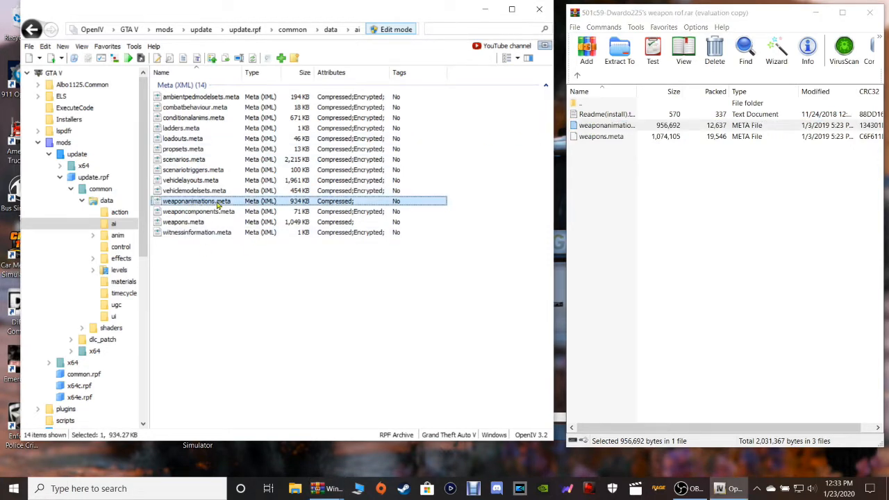
mouse_move(353, 209)
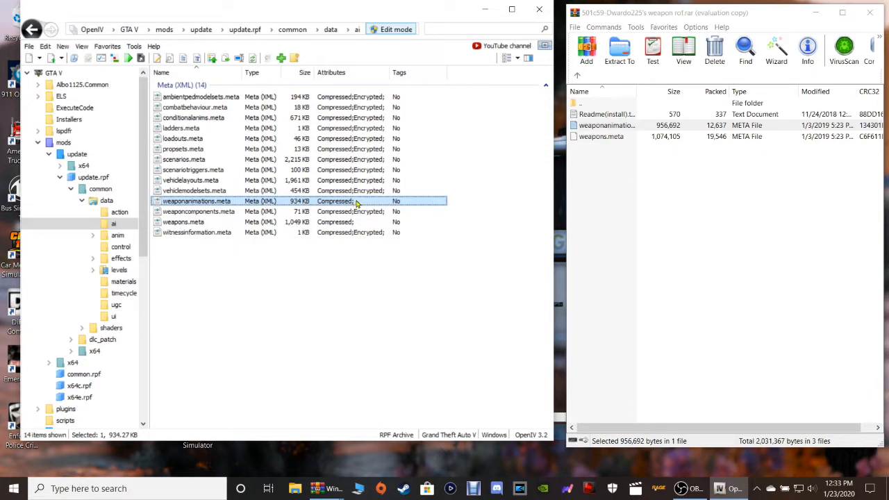
mouse_move(590, 125)
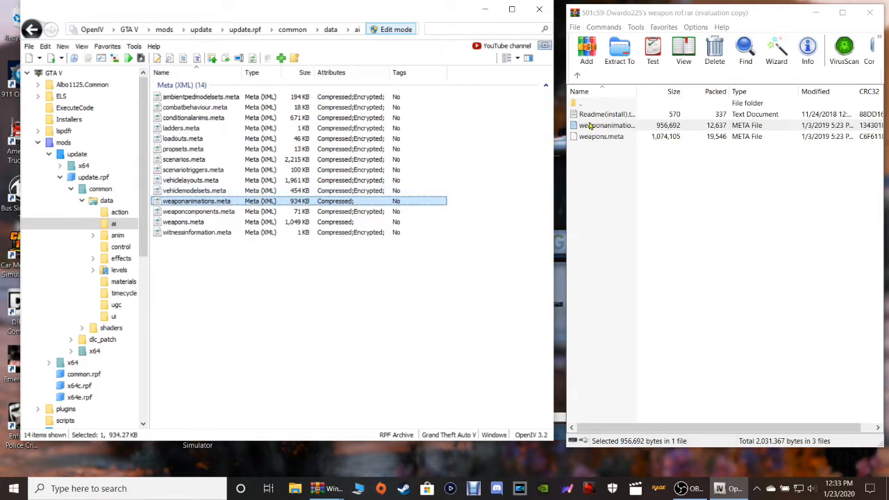
left_click(602, 186)
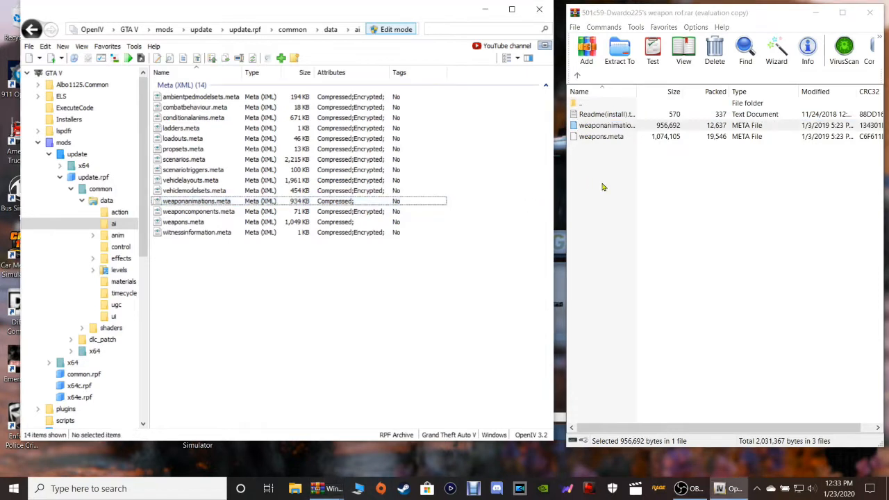
left_click(616, 124)
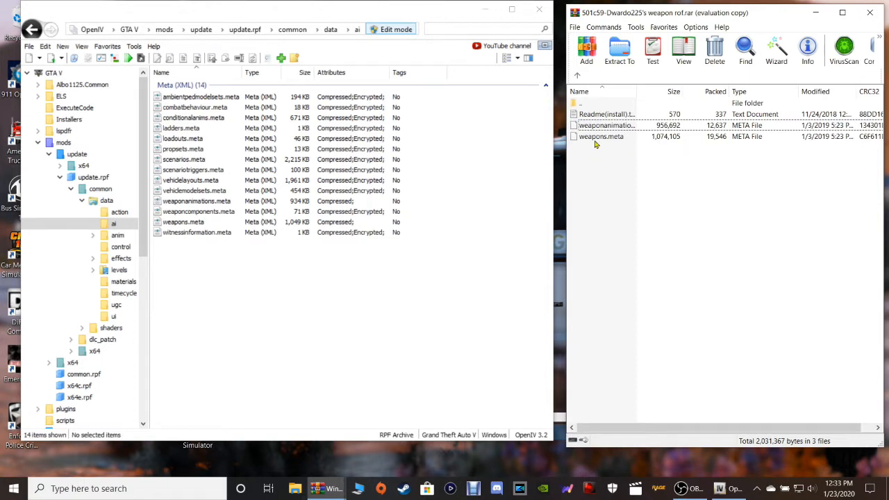
- Overwrite the ai folder's weapons.meta with the mod's version from the archive
left_click(601, 136)
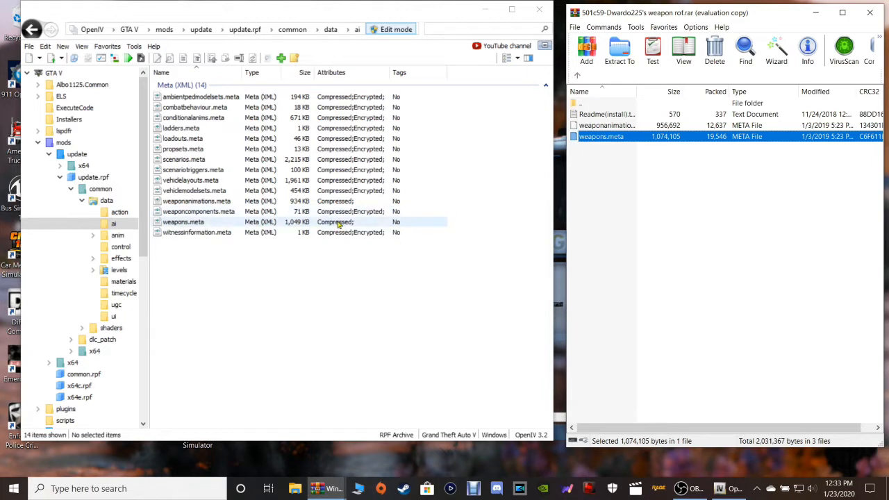
mouse_move(367, 225)
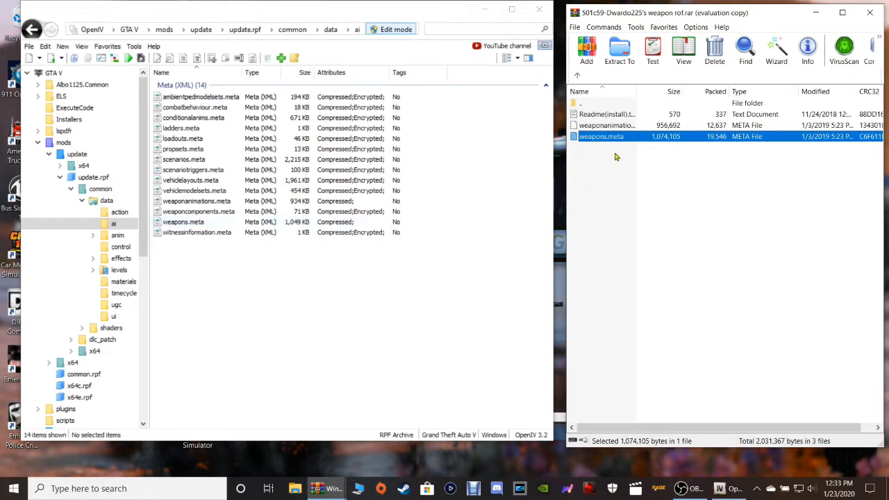
mouse_move(598, 142)
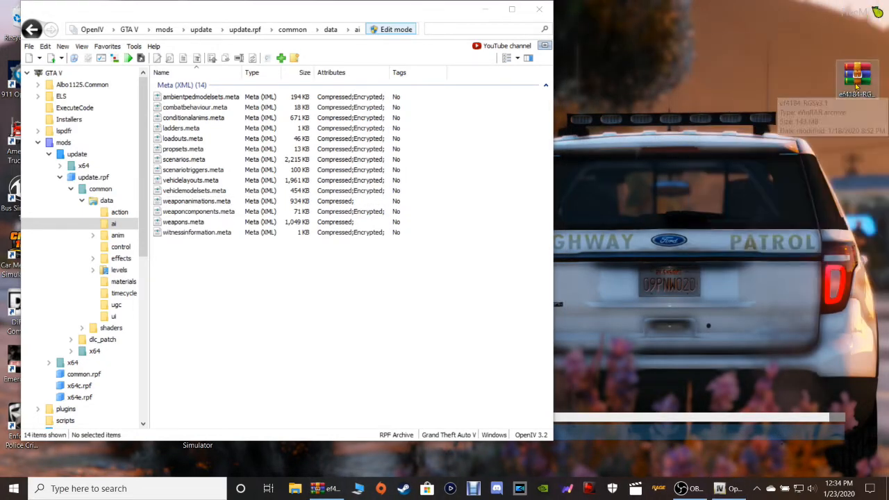
mouse_move(819, 53)
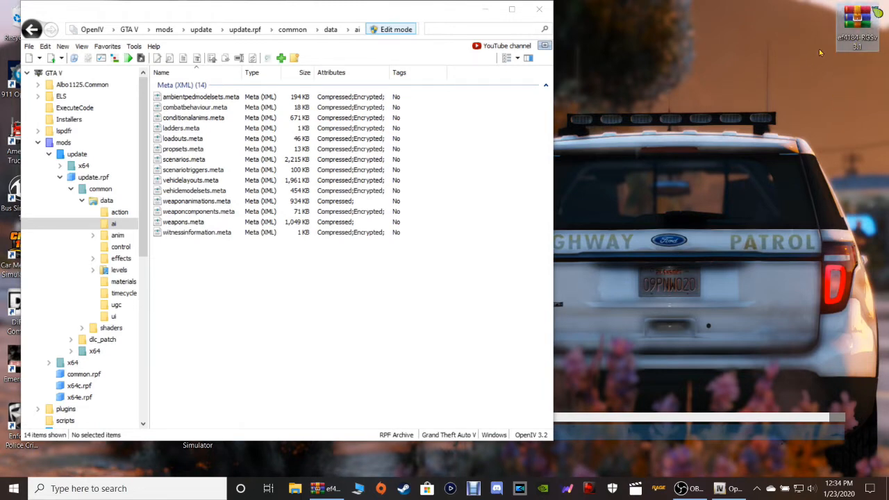
mouse_move(845, 38)
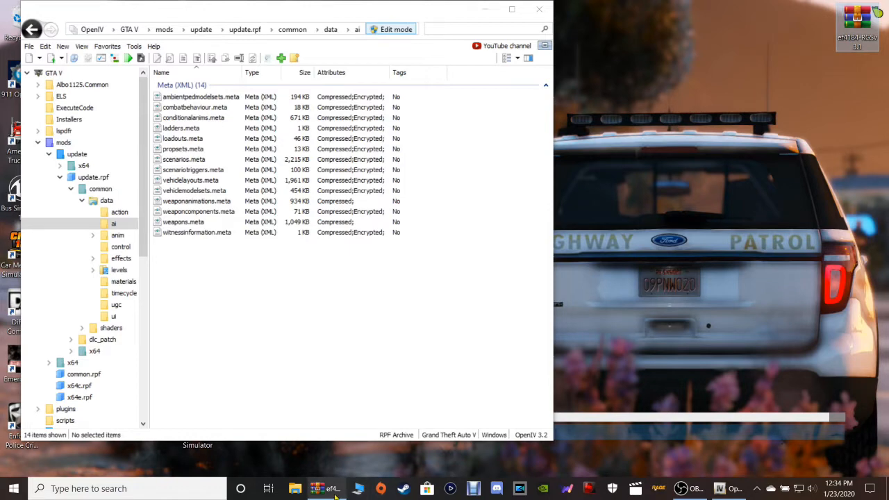
- Open the Realistic Guns Sounds archive in WinRAR and select RGS.oiv
left_click(325, 489)
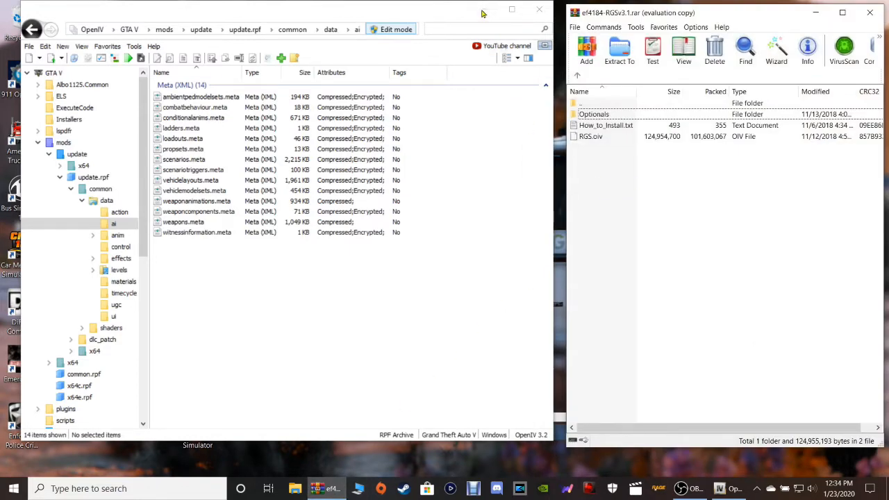
left_click(539, 9)
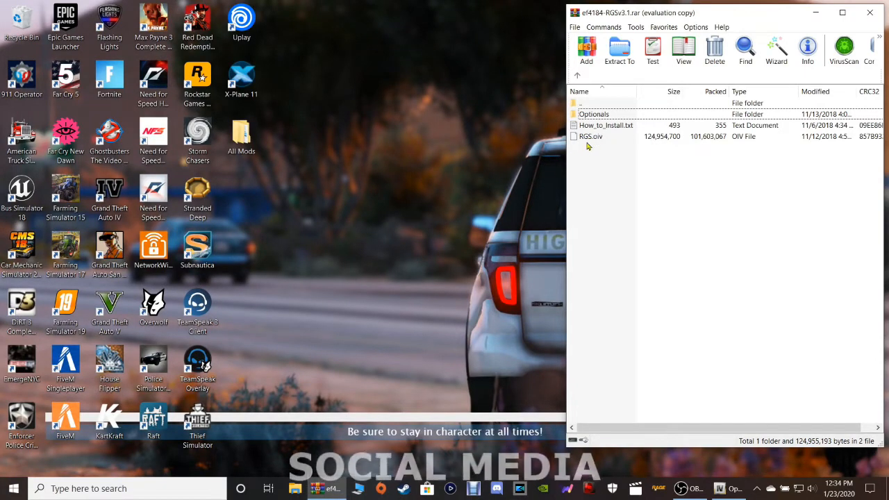
left_click(590, 136)
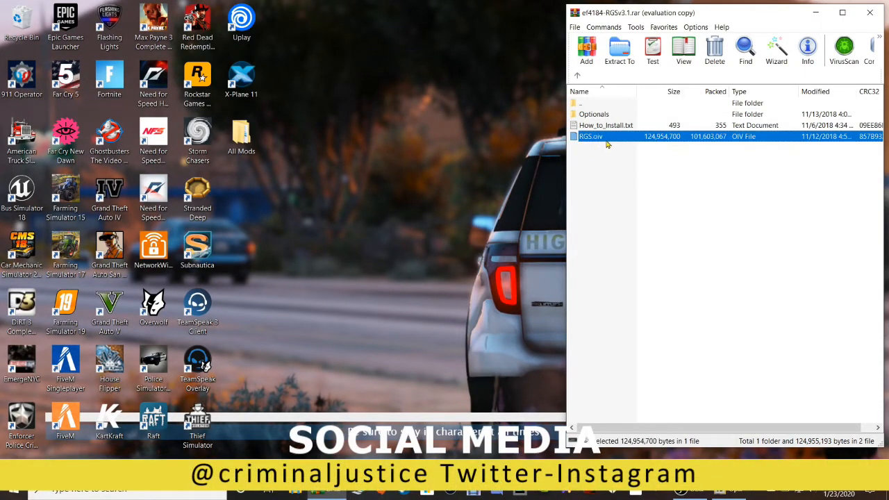
mouse_move(737, 142)
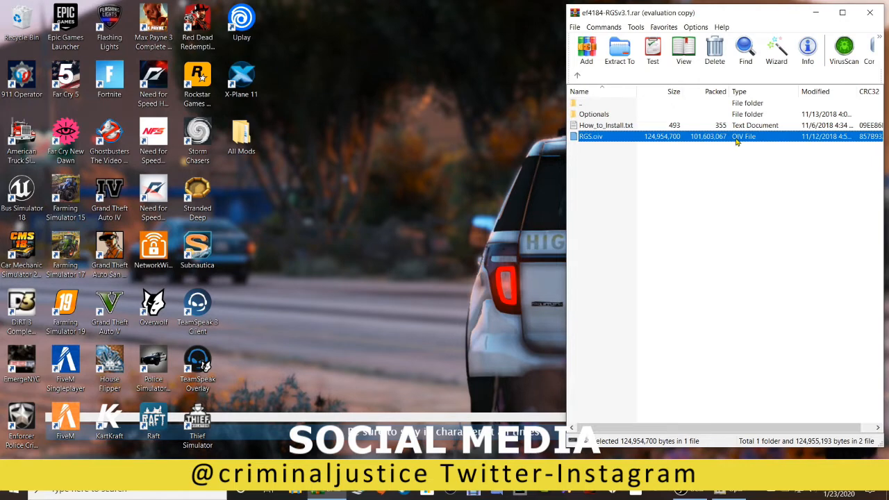
mouse_move(700, 141)
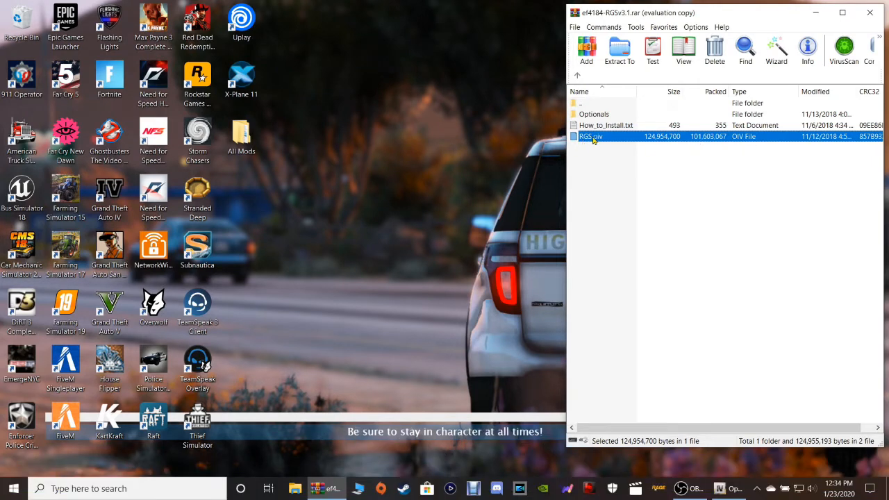
- Extract RGS.oiv from the archive onto the Windows desktop
left_click(619, 49)
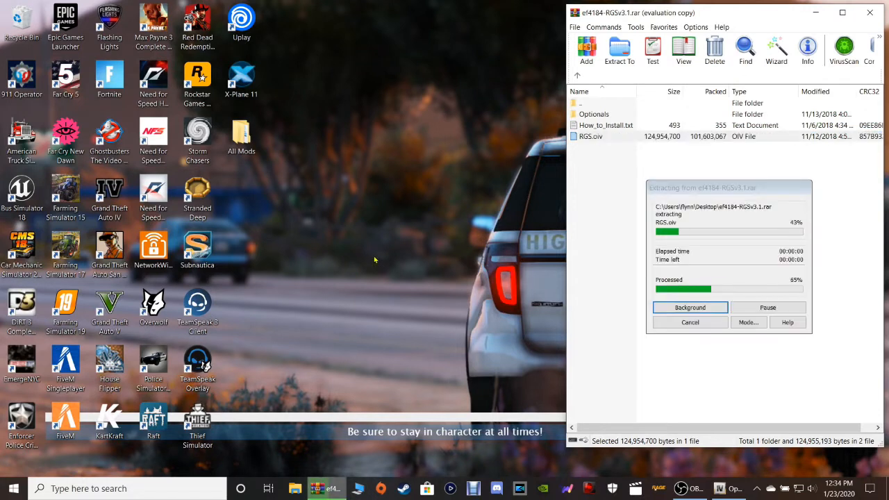
left_click(689, 308)
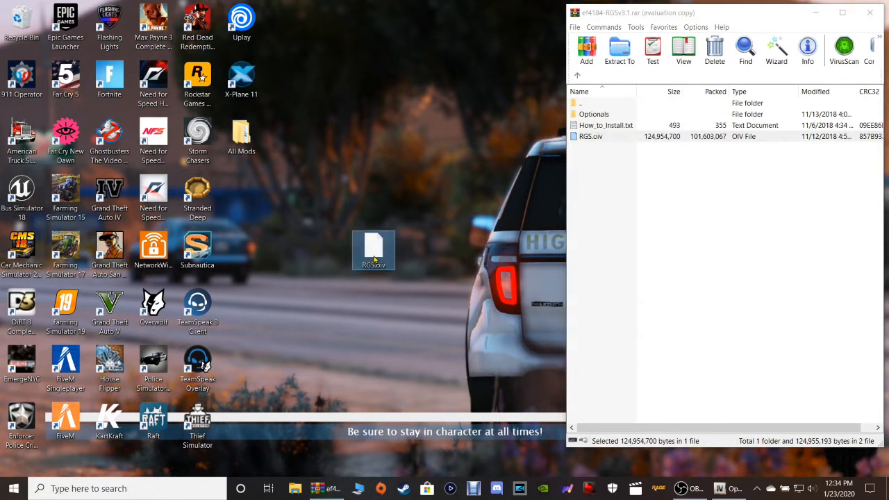
left_click_drag(372, 249, 241, 193)
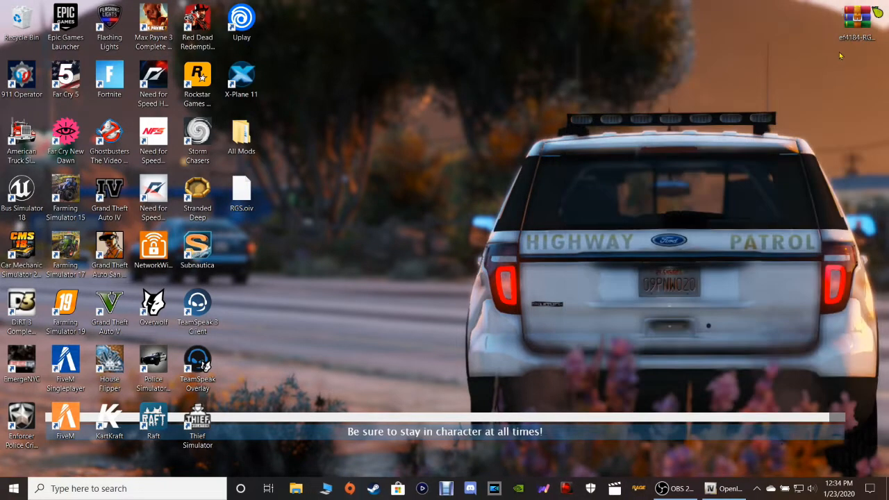
- Launch OpenIV's Package Installer and browse the Desktop for RGS.oiv
right_click(858, 17)
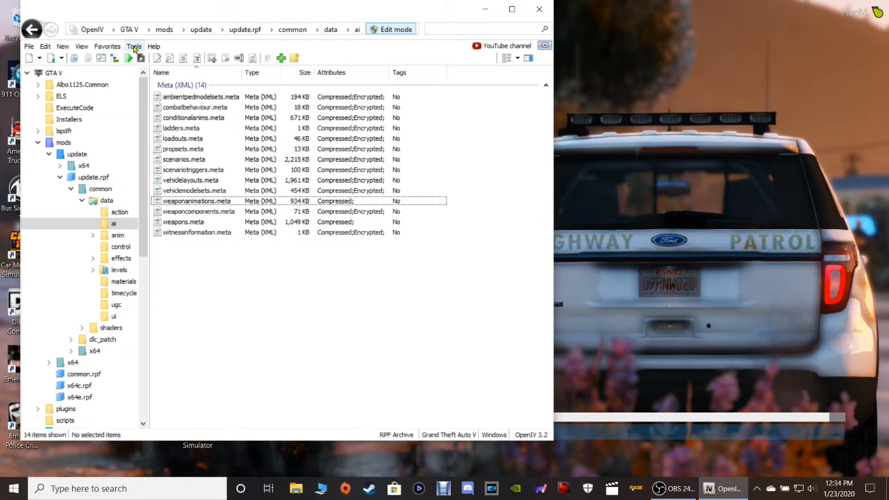
left_click(153, 46)
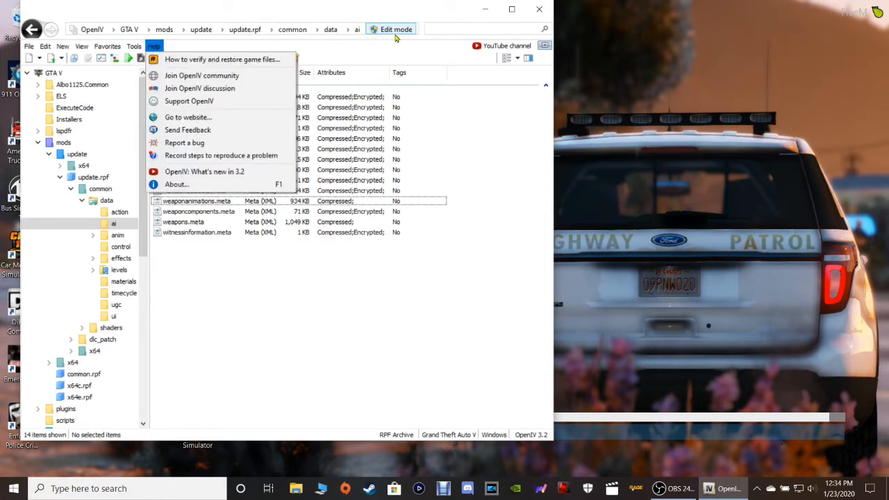
left_click(133, 46)
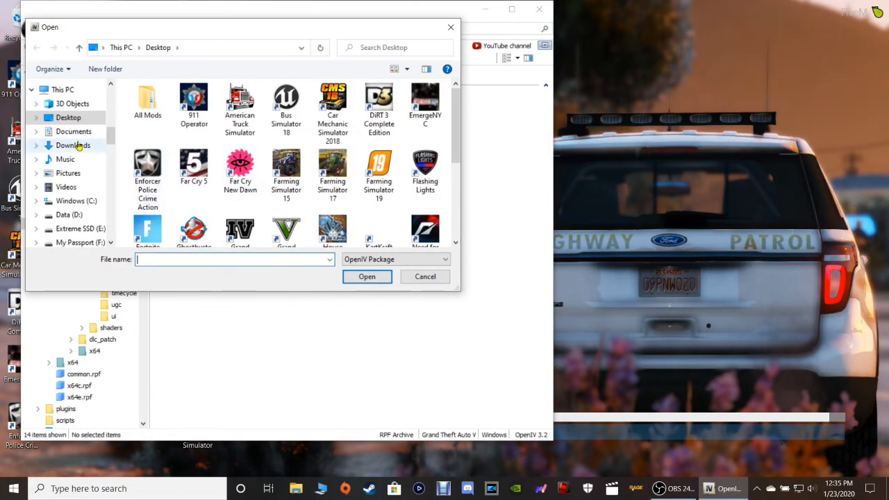
mouse_move(68, 116)
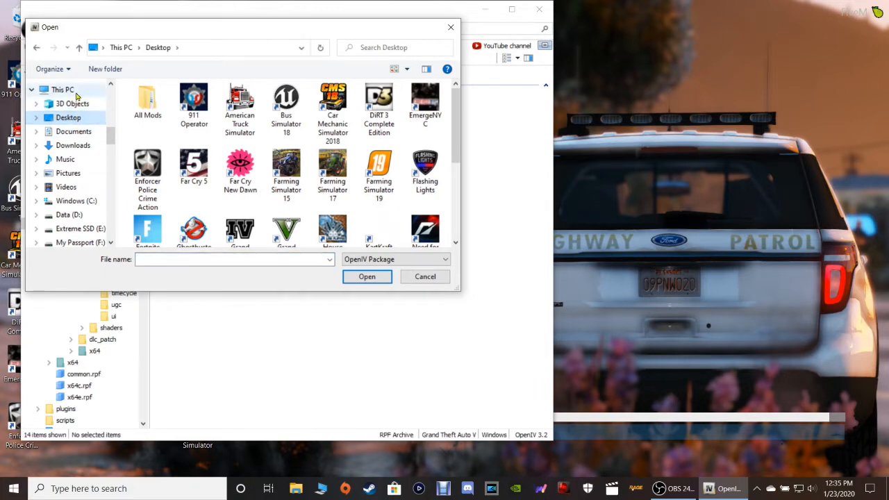
scroll("down", 3)
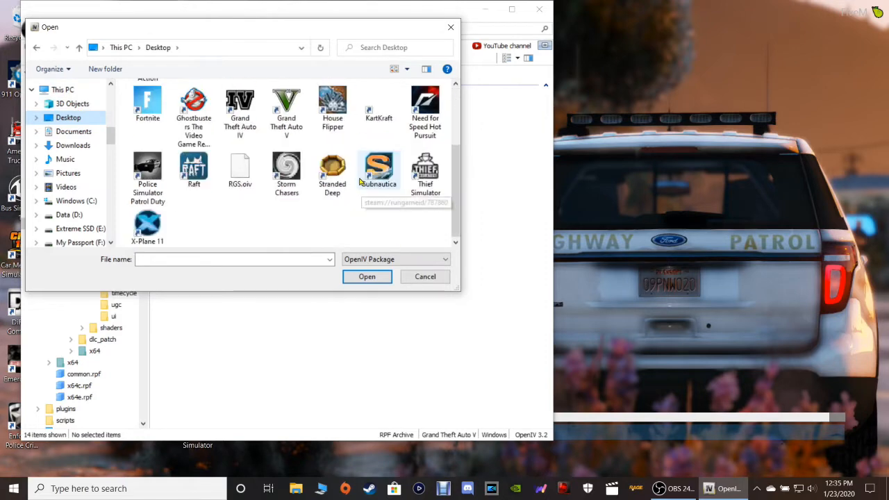
mouse_move(239, 170)
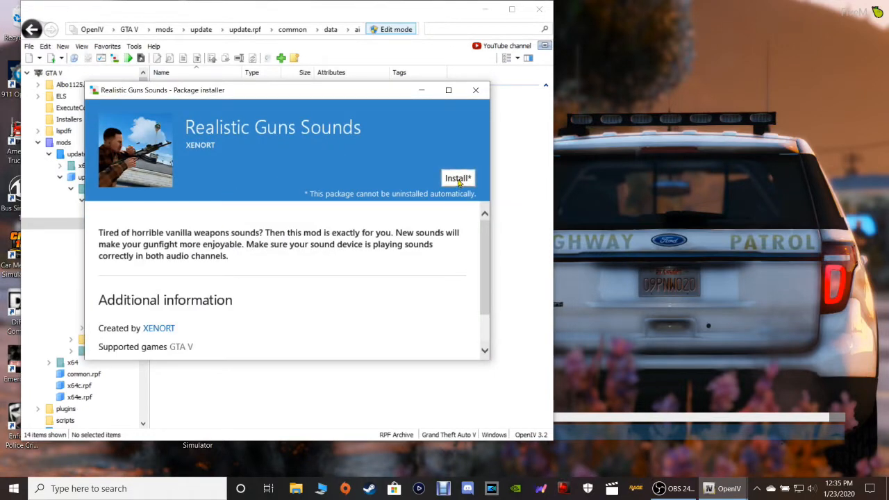
- Install the Realistic Guns Sounds package, choosing the mods folder as its location
left_click(459, 178)
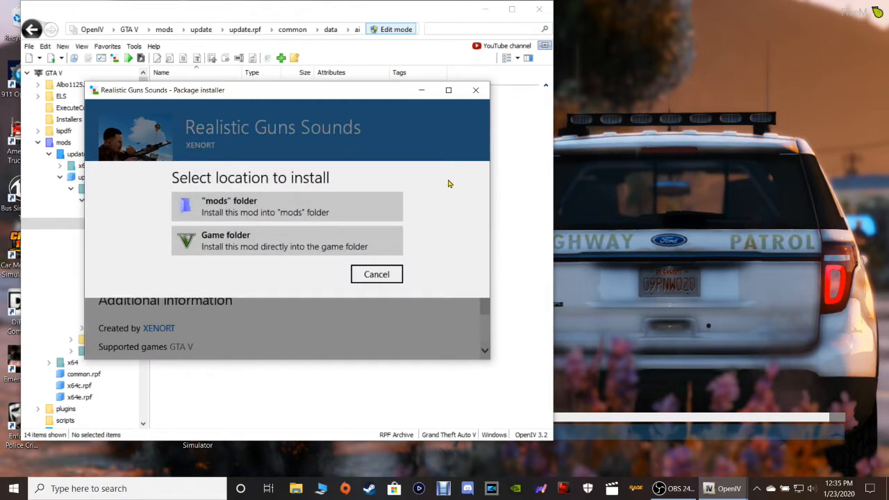
mouse_move(322, 205)
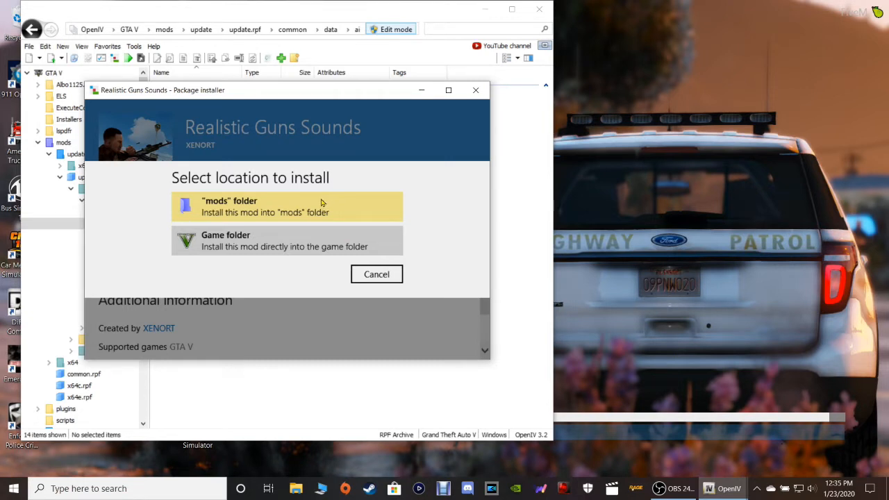
left_click(286, 205)
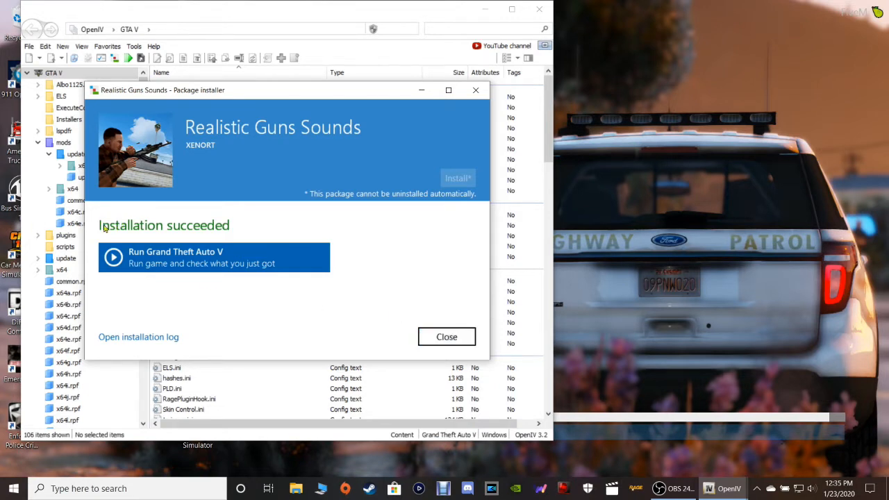
mouse_move(181, 235)
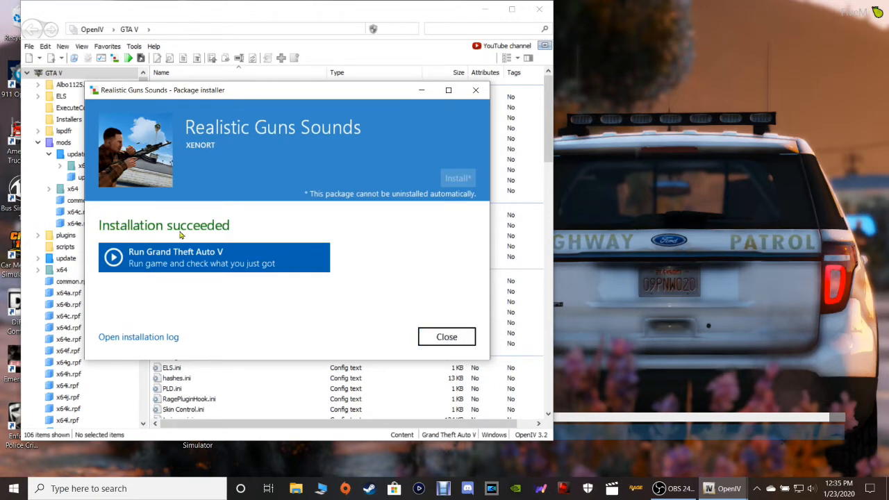
mouse_move(253, 305)
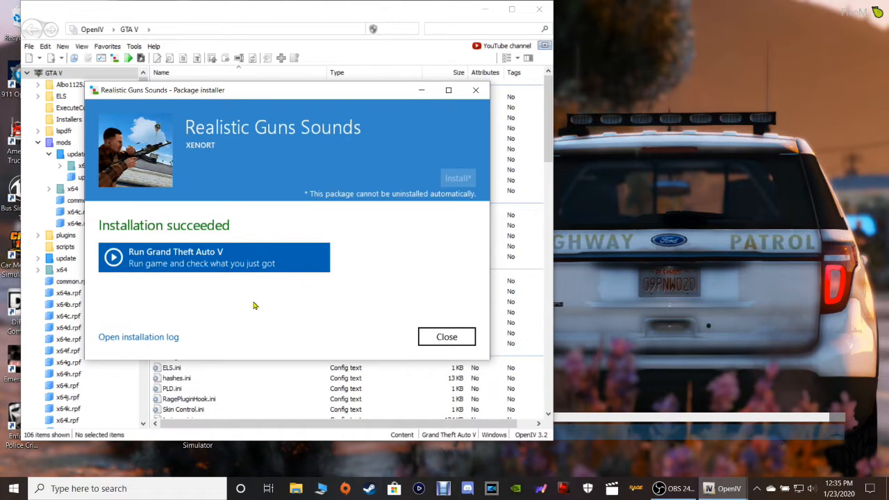
mouse_move(447, 337)
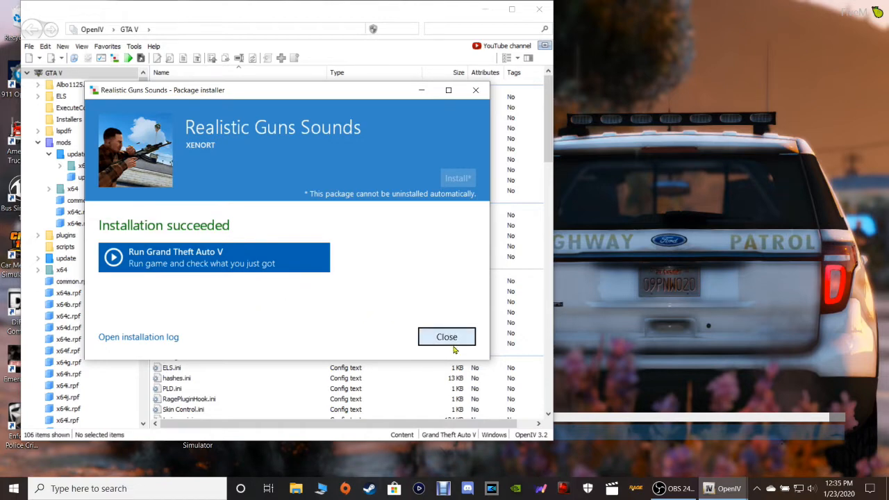
mouse_move(448, 337)
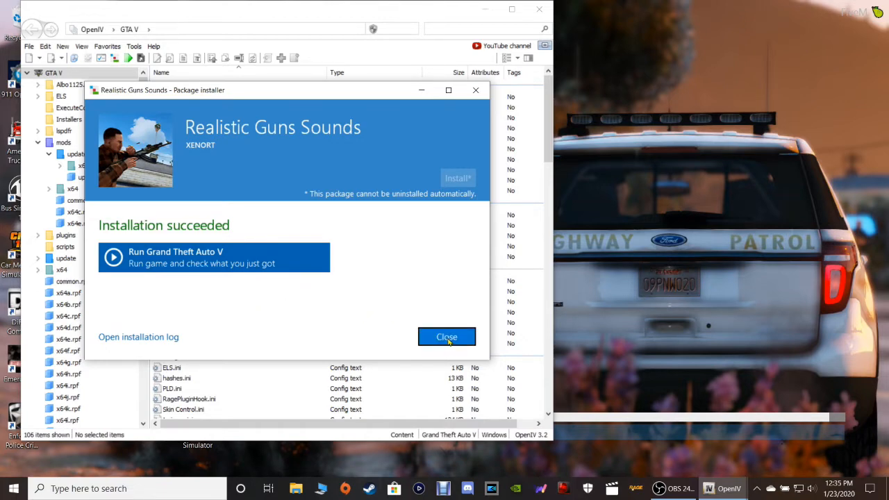
- Dismiss the Installation succeeded window so the desktop is left showing
left_click(447, 338)
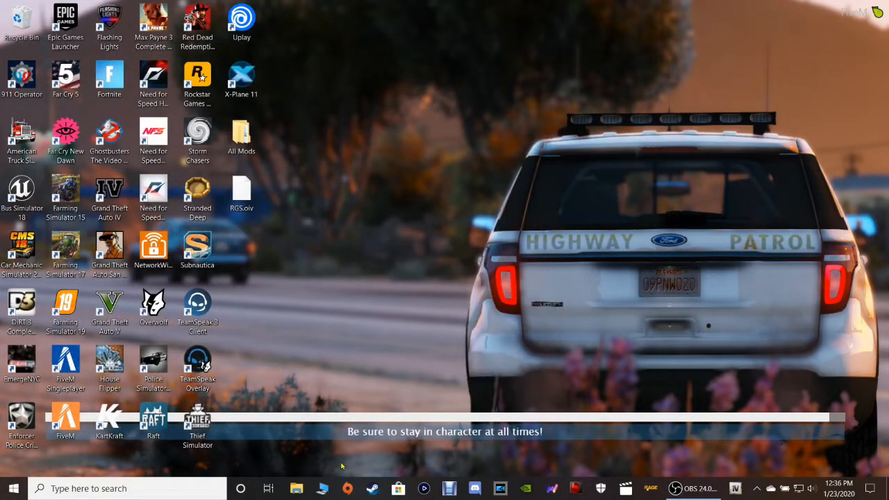
- Browse This PC into the Samsung_T5 (H:) drive's SteamLibrary folder
left_click(296, 489)
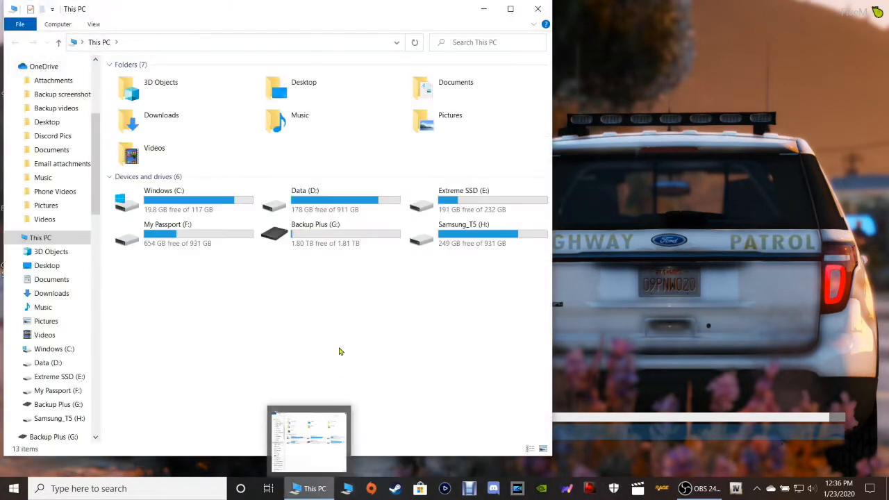
left_click(478, 233)
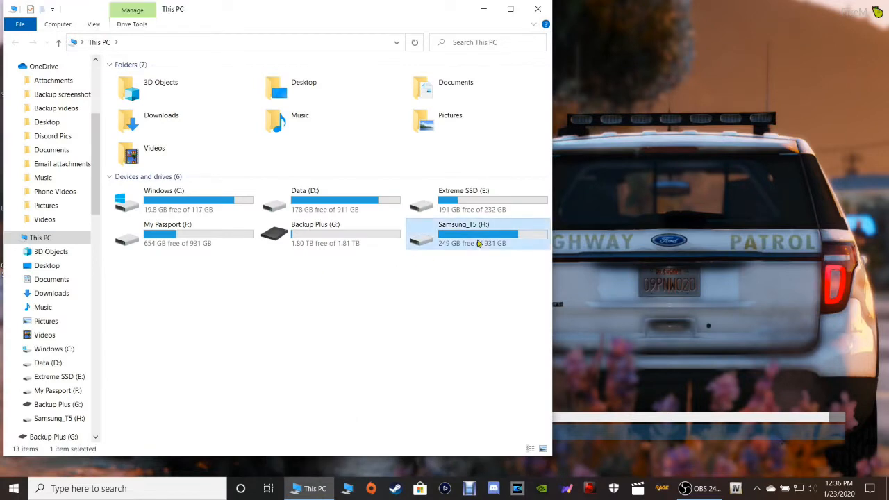
double_click(478, 233)
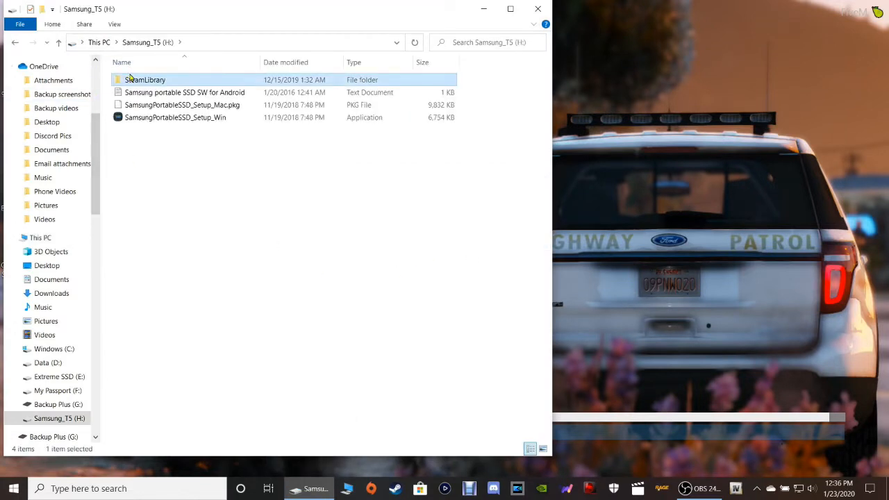
double_click(144, 79)
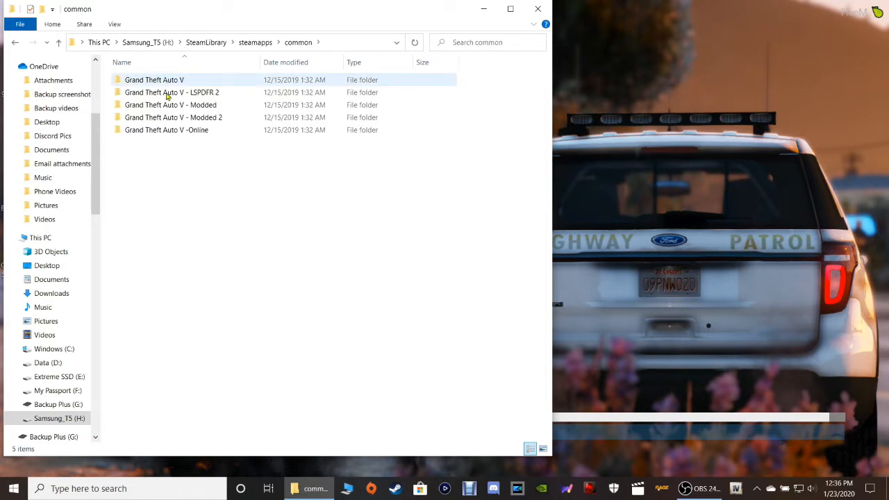
mouse_move(172, 91)
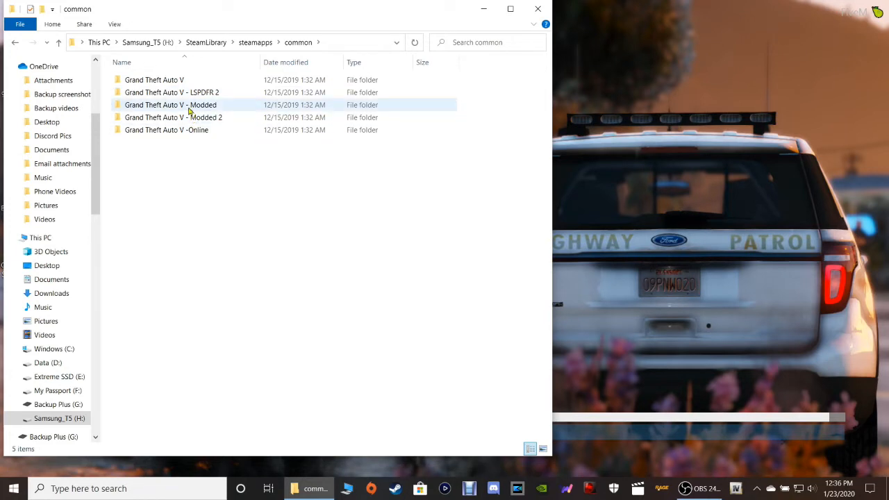
- Point out the Grand Theft Auto V - Modded backups and enter the Modded 2 folder
left_click(171, 104)
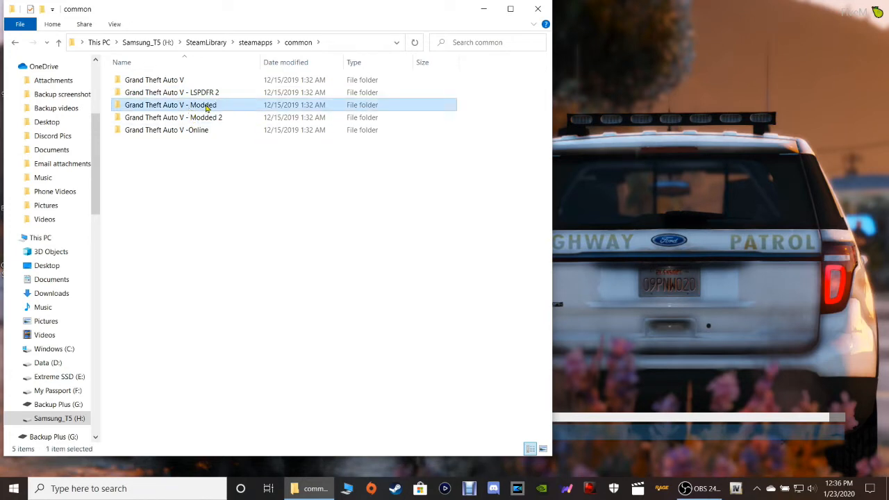
left_click(172, 117)
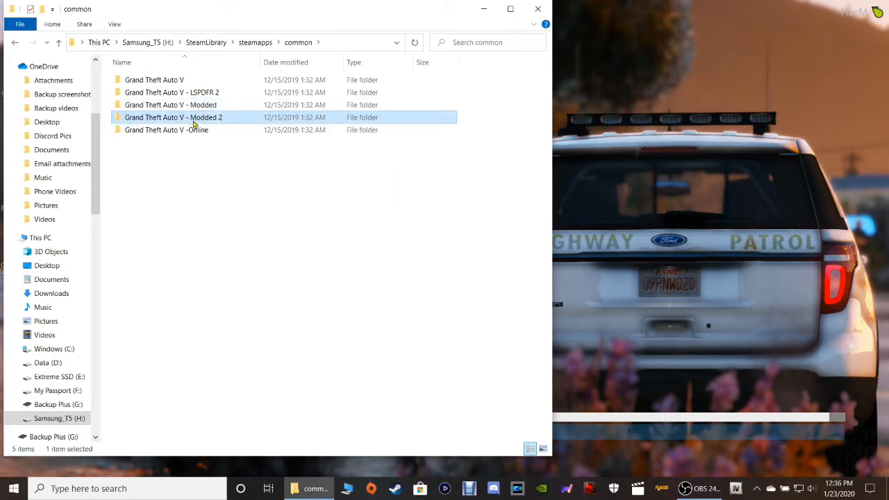
left_click(170, 105)
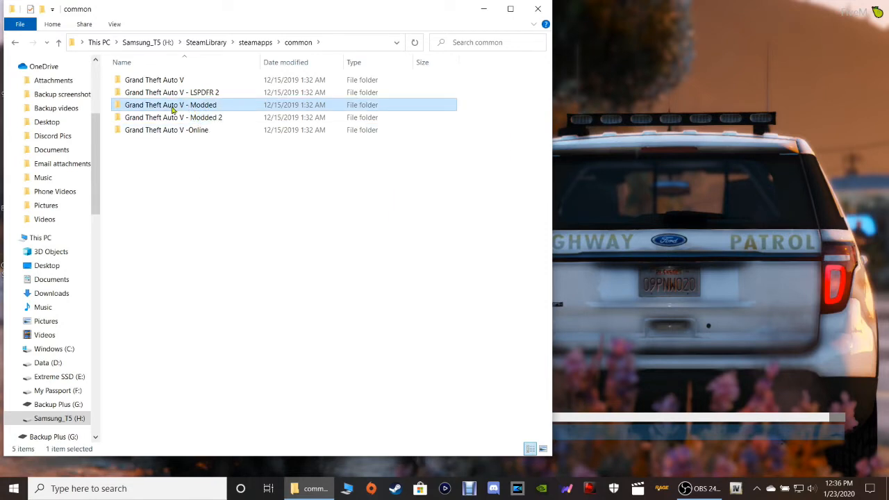
mouse_move(193, 108)
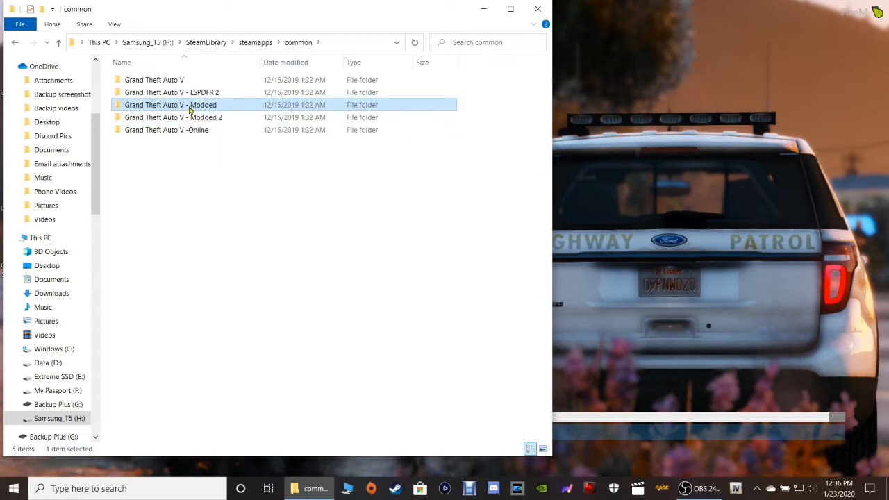
mouse_move(191, 108)
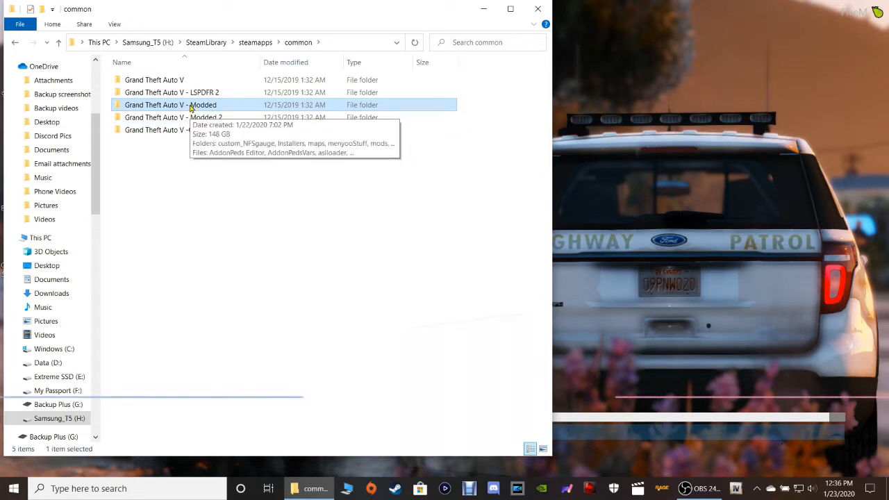
double_click(170, 104)
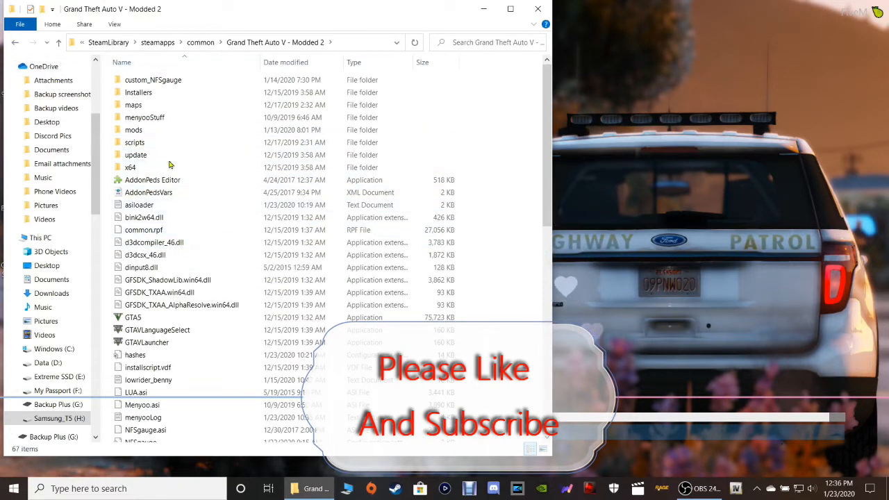
left_click(133, 104)
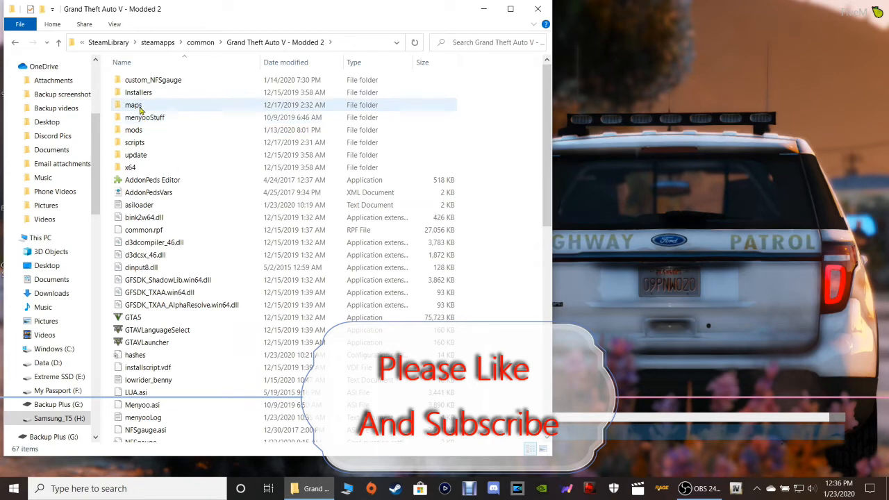
left_click(153, 79)
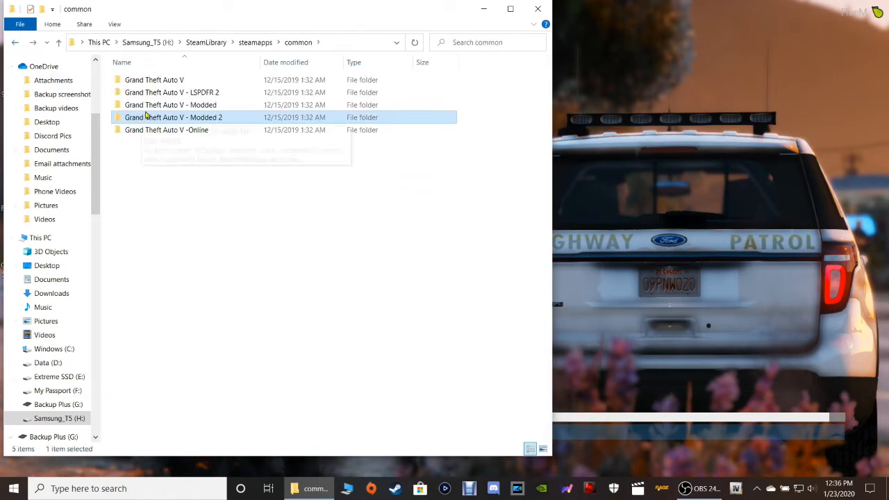
double_click(170, 106)
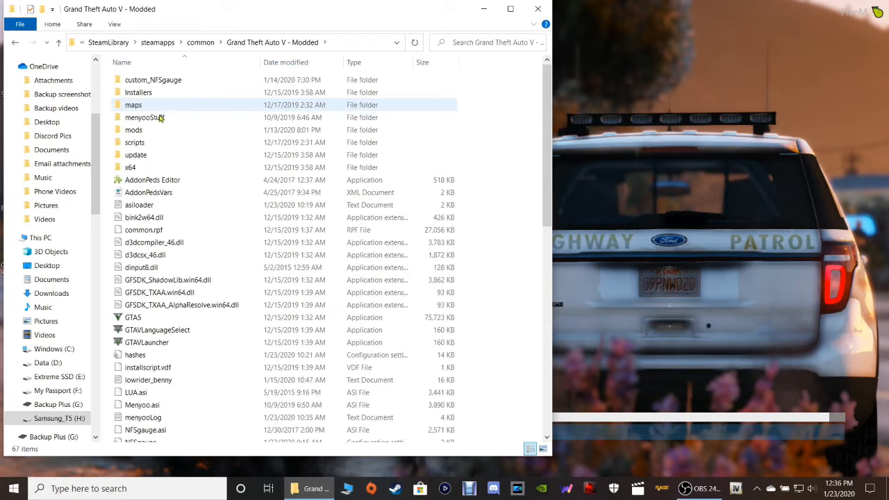
left_click(147, 380)
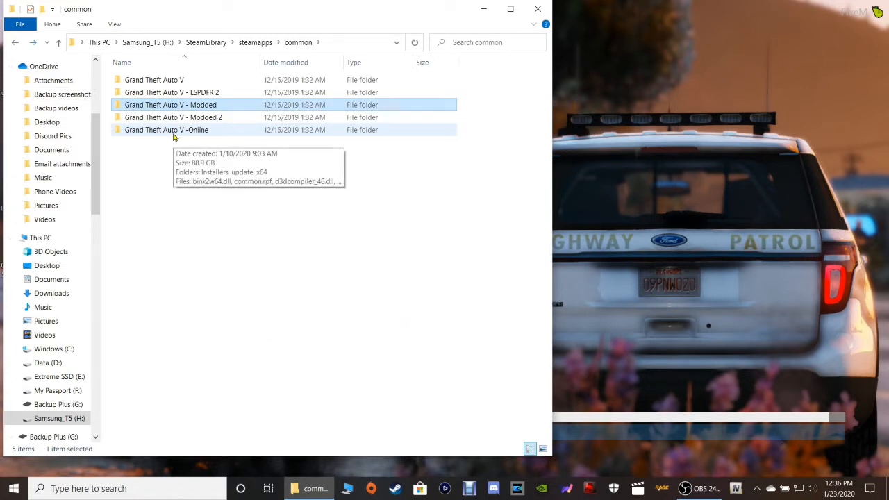
mouse_move(167, 79)
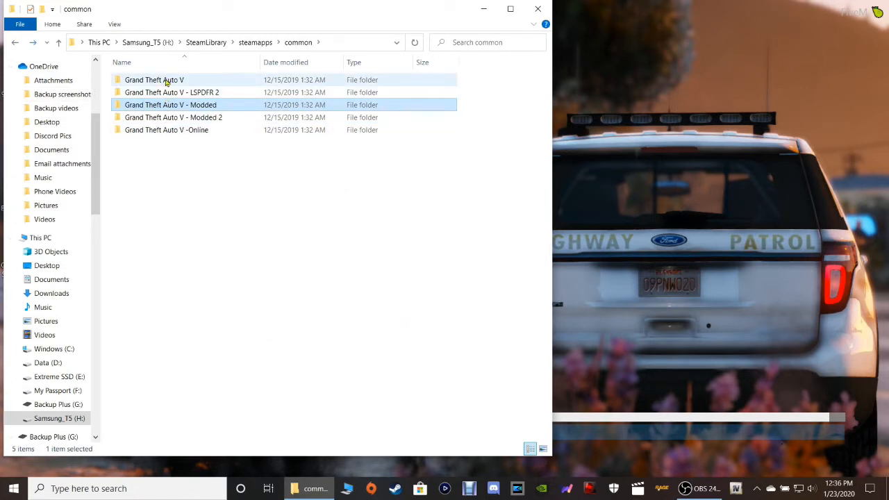
double_click(154, 79)
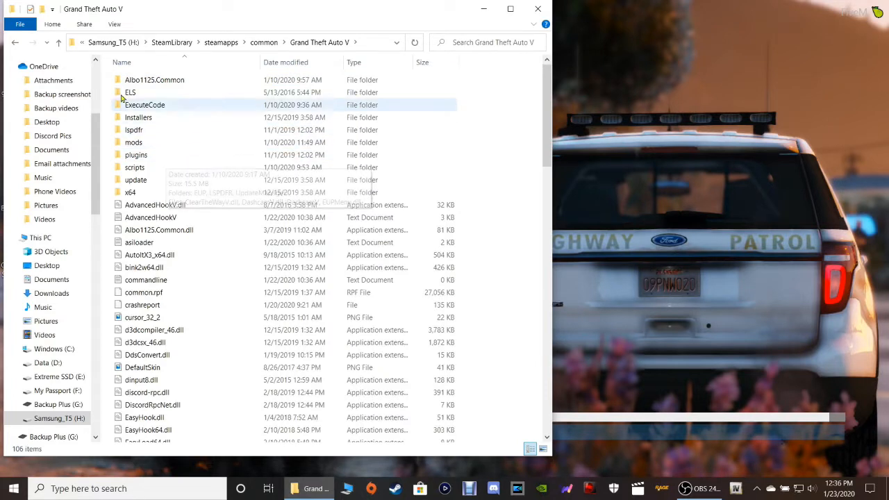
left_click(131, 91)
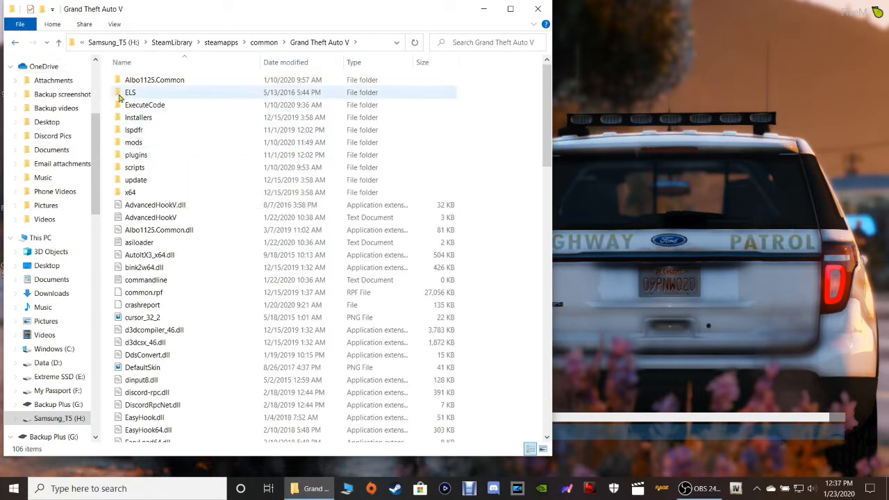
left_click(136, 180)
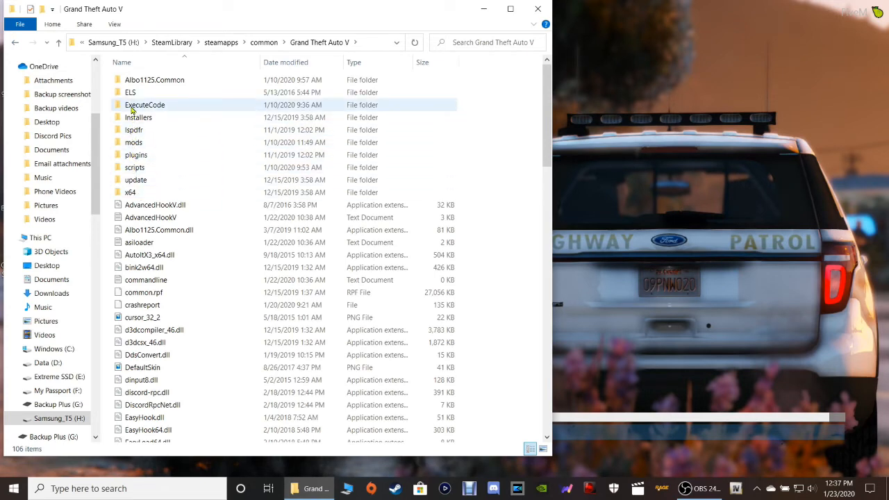
left_click(154, 79)
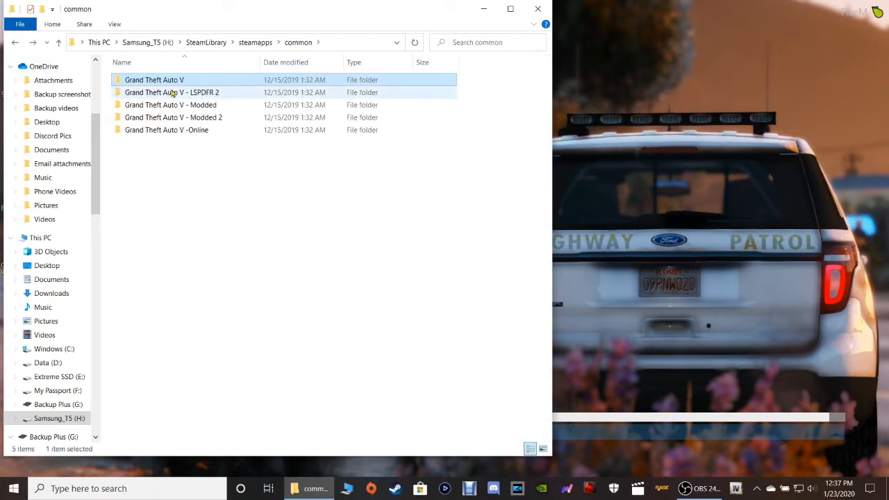
double_click(172, 91)
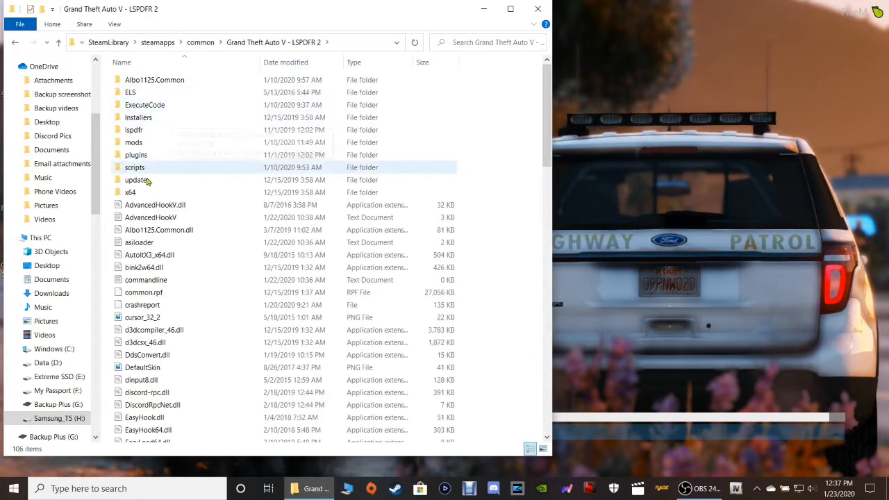
left_click(150, 217)
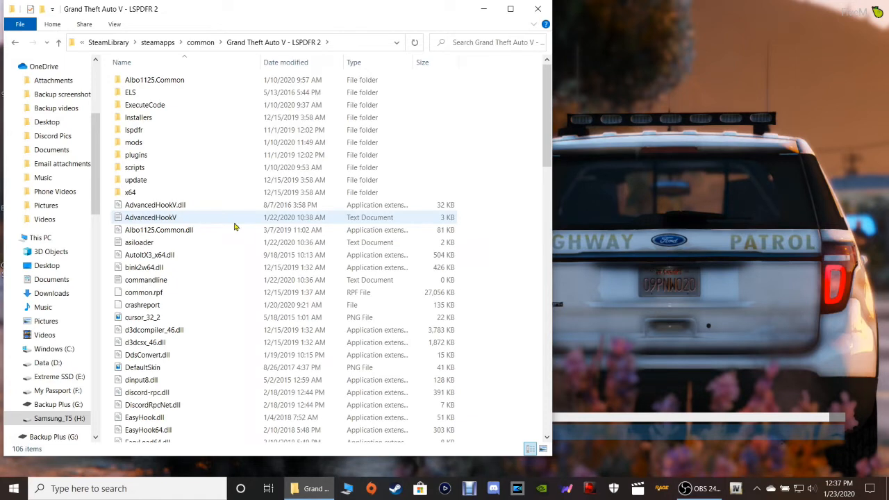
mouse_move(233, 226)
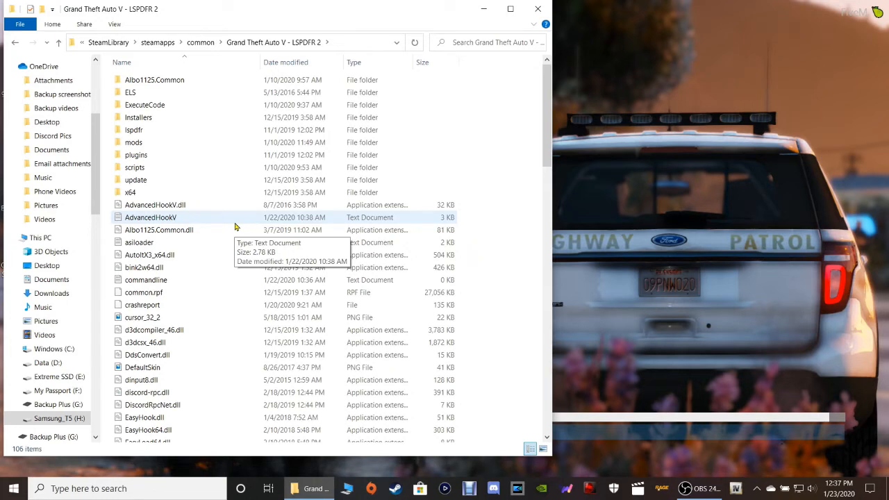
left_click(15, 42)
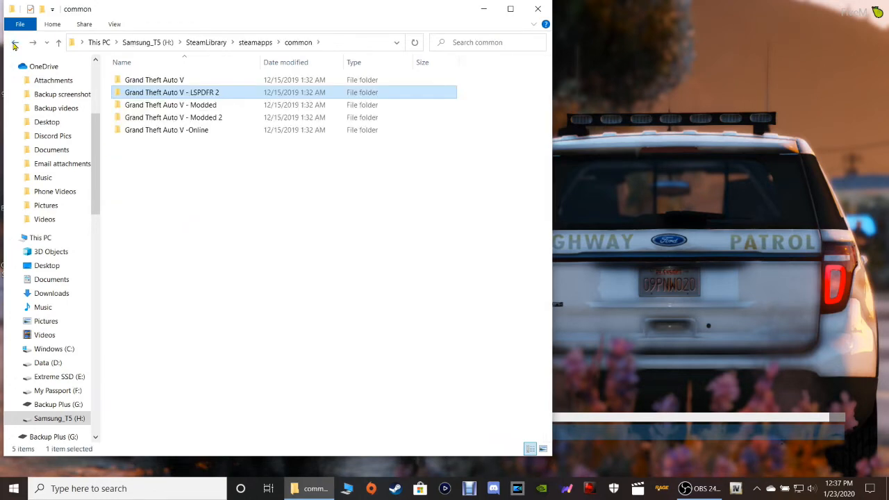
left_click(222, 223)
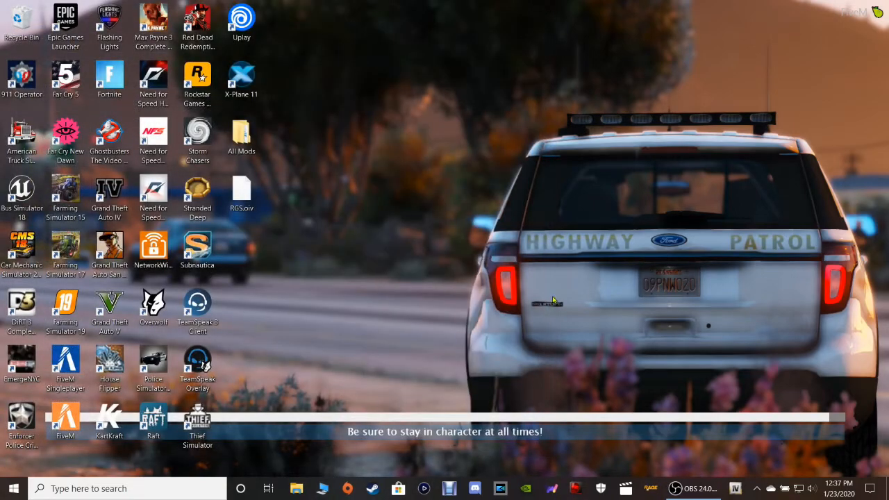
mouse_move(658, 358)
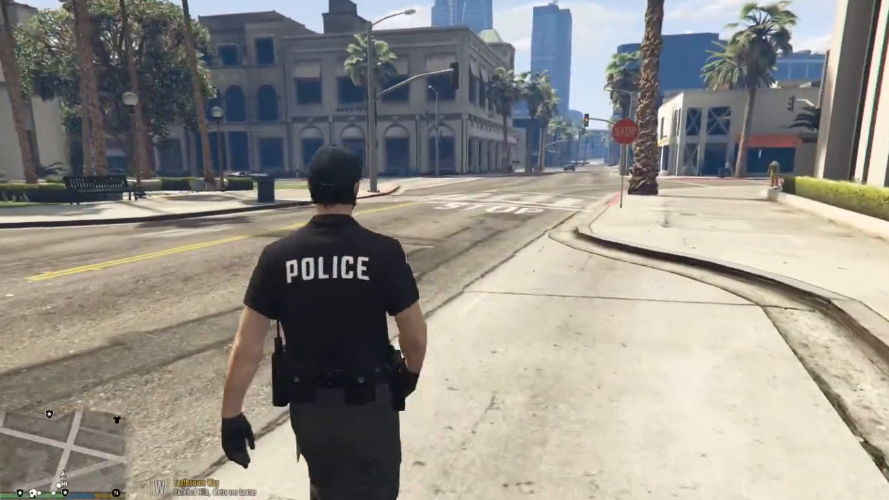
- Walk the officer to the building and fire the assault rifle at it
key("w")
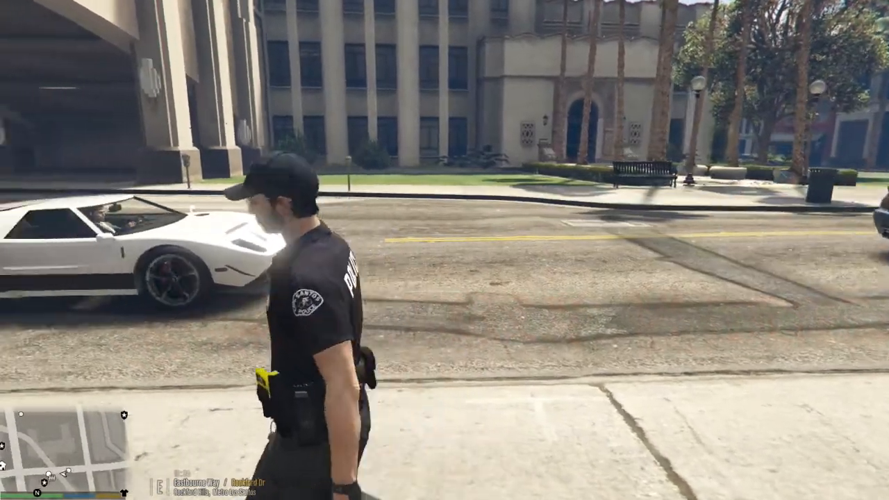
mouse_move(444, 250)
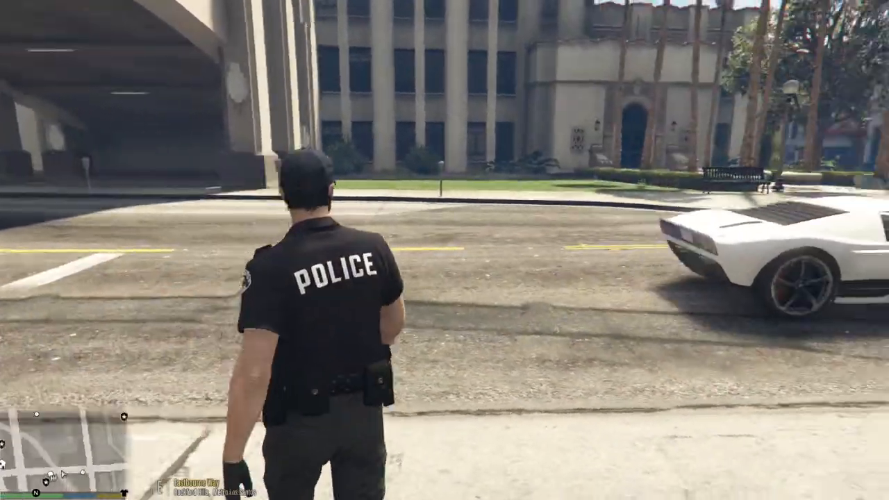
key("tab")
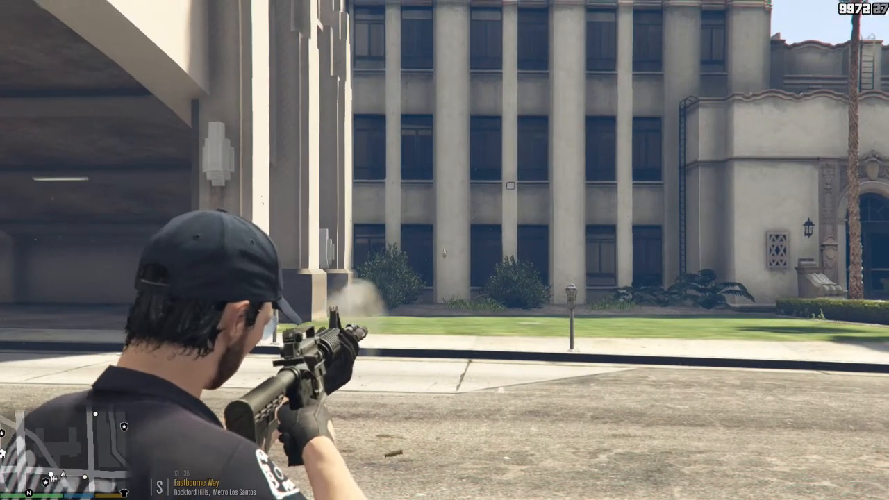
left_click(444, 250)
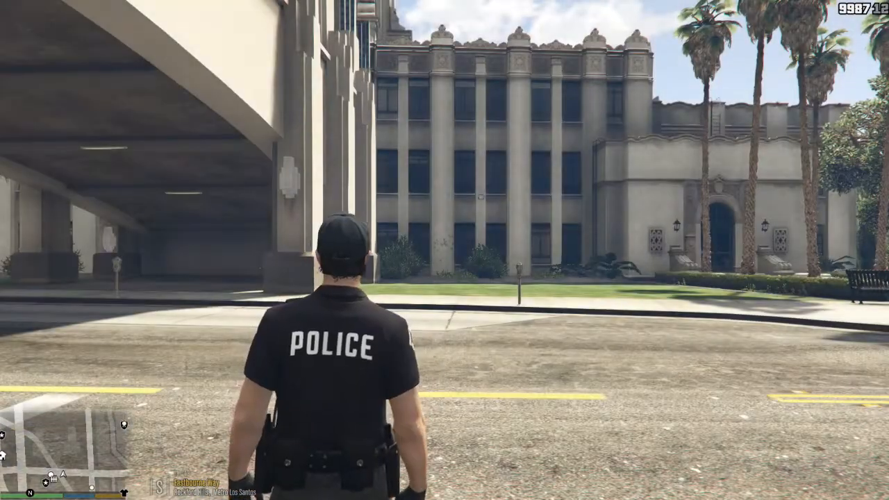
- Aim and fire the pistol at the building, then pick another weapon from the wheel
right_click(445, 250)
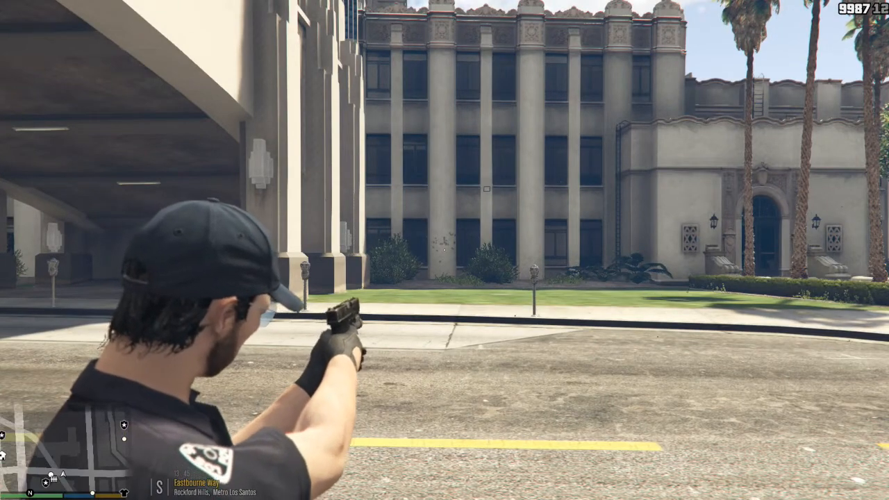
left_click(445, 250)
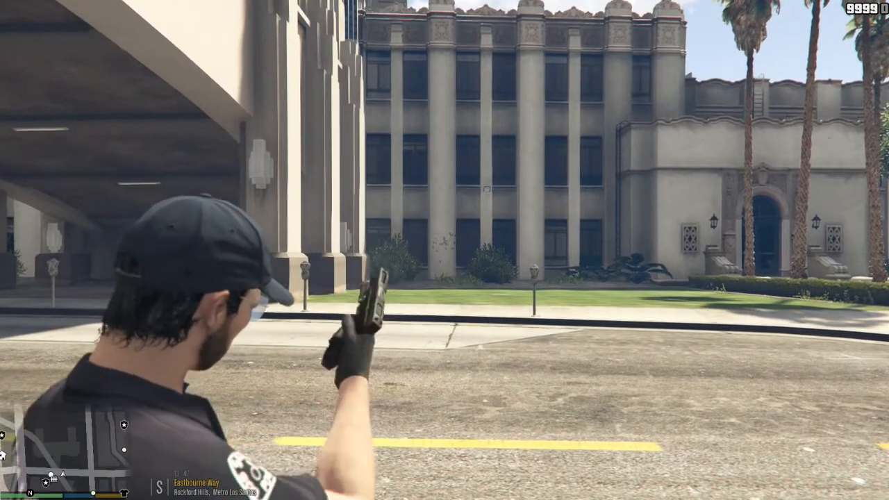
key("tab")
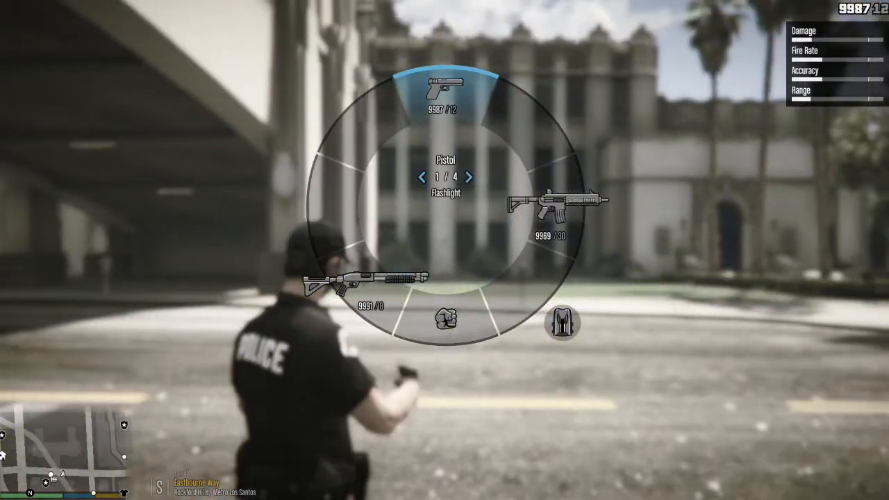
key("tab")
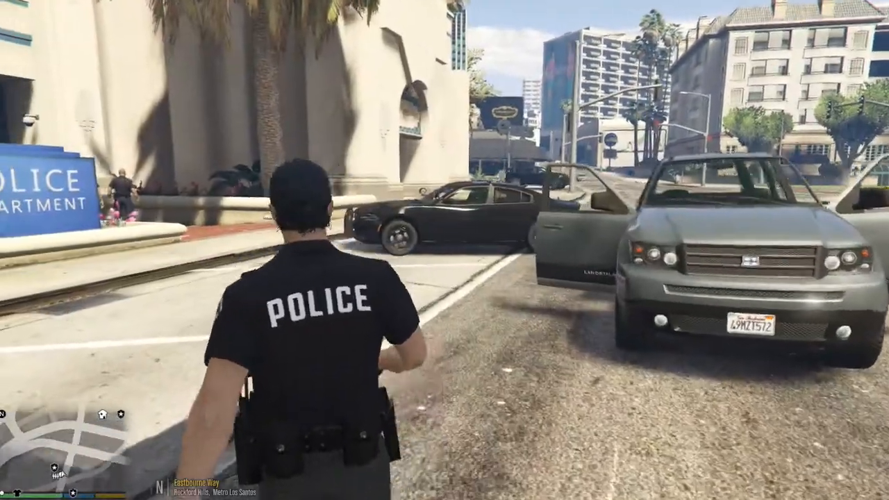
- Enter the black police cruiser and drive it off the curb down the street
key("tab")
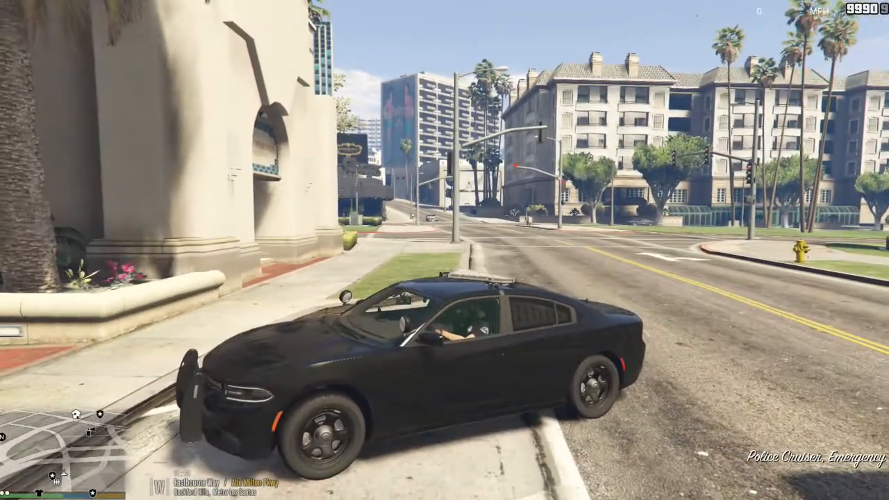
key("F4")
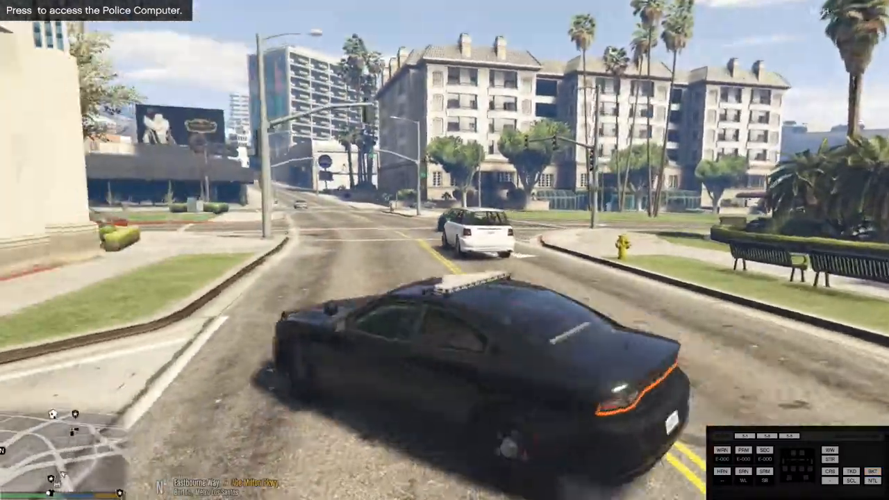
key("w")
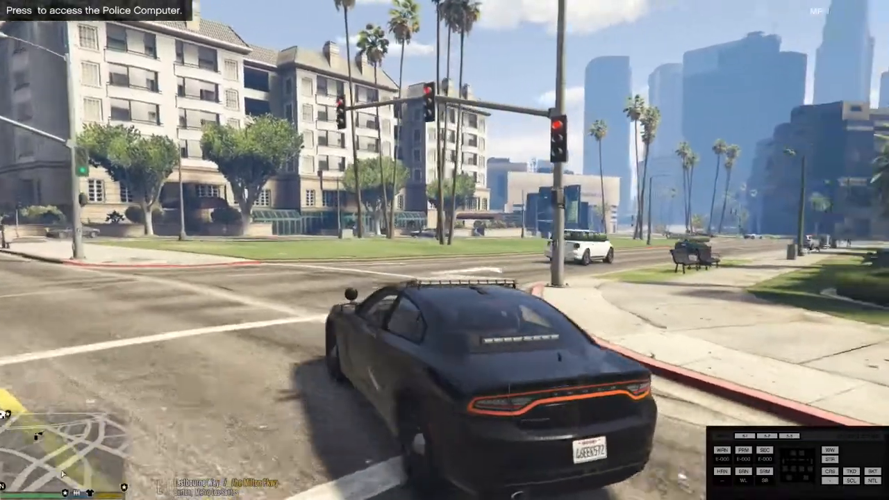
key("w")
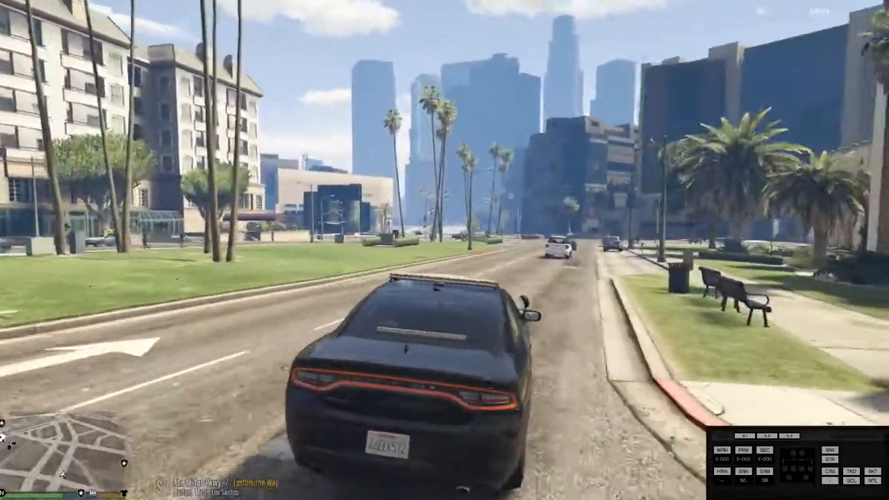
key("w")
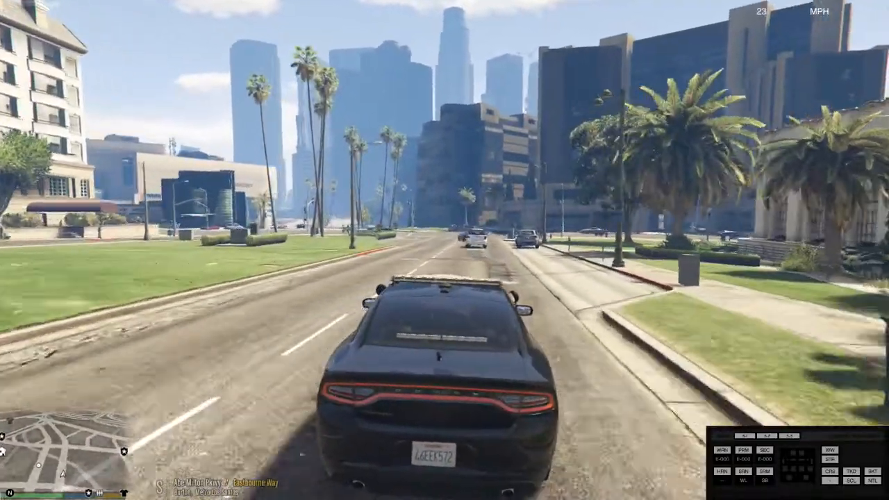